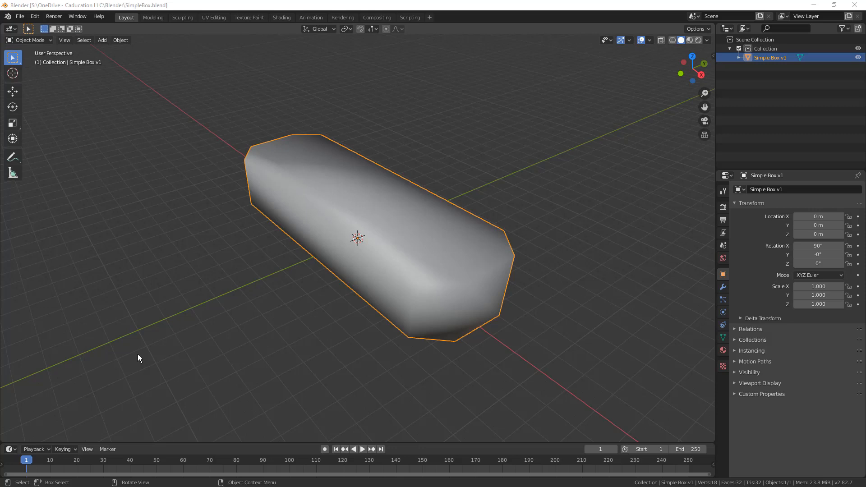
mouse_move(238, 161)
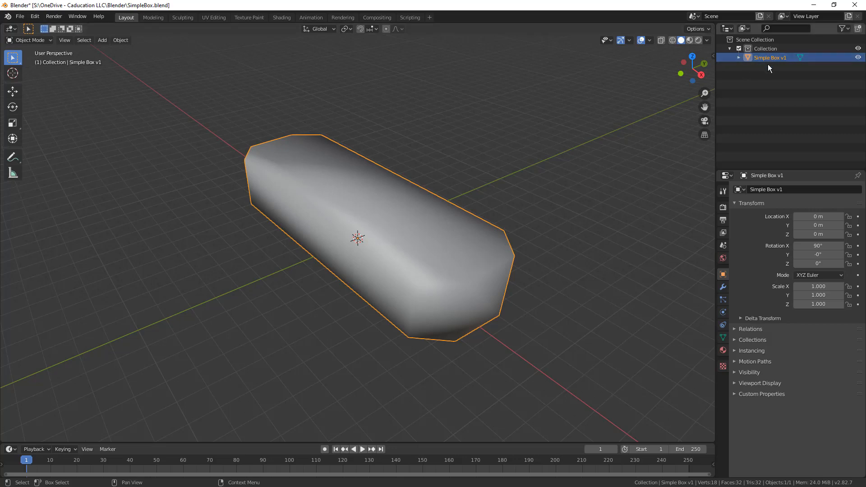
Add a Particle System modifier to Simple Box v1 from the Modifier Properties
click(723, 288)
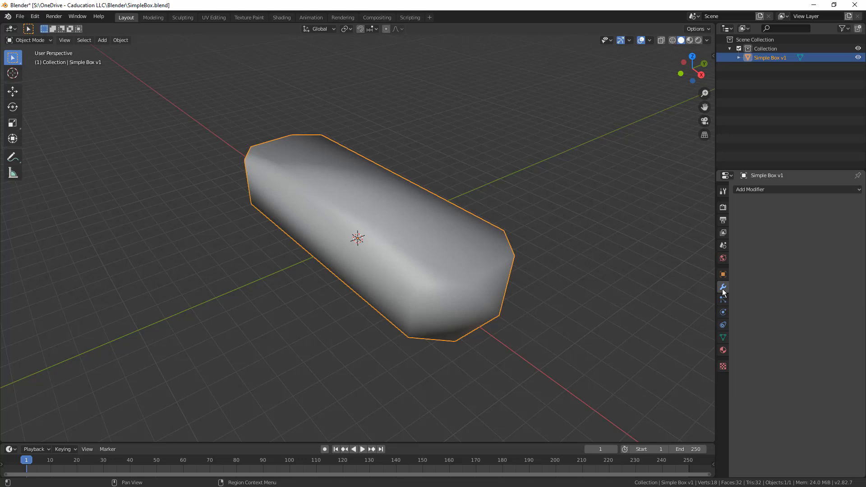
click(796, 189)
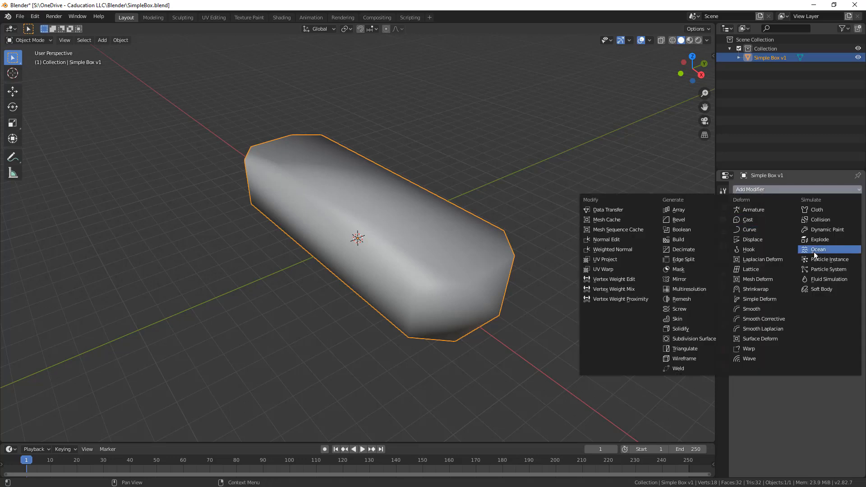
click(828, 269)
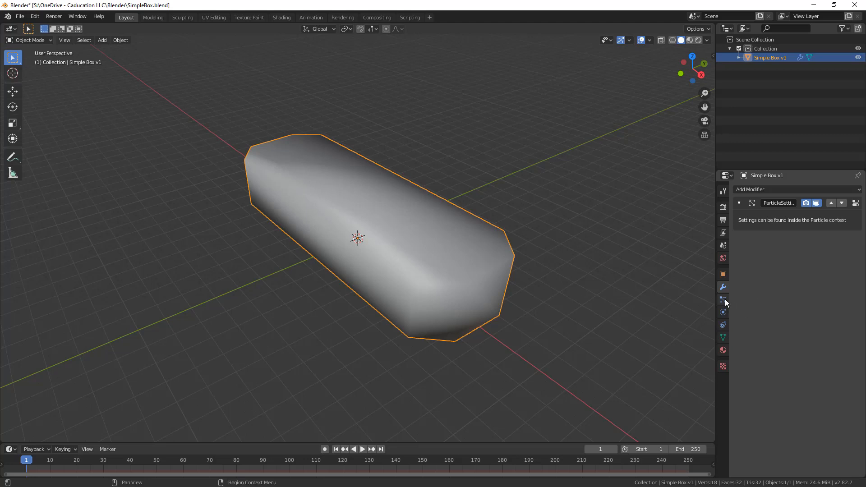
Set particles to emit from Volume with Grid distribution, and turn off Show Emitter
click(723, 300)
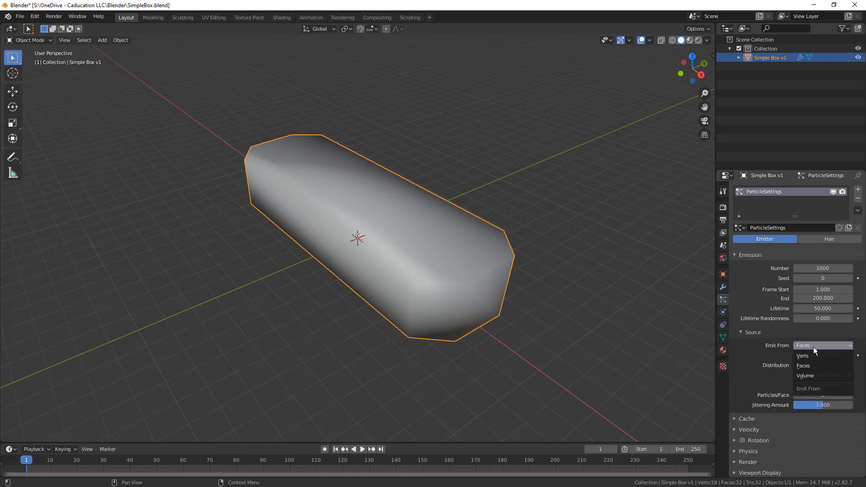
click(806, 375)
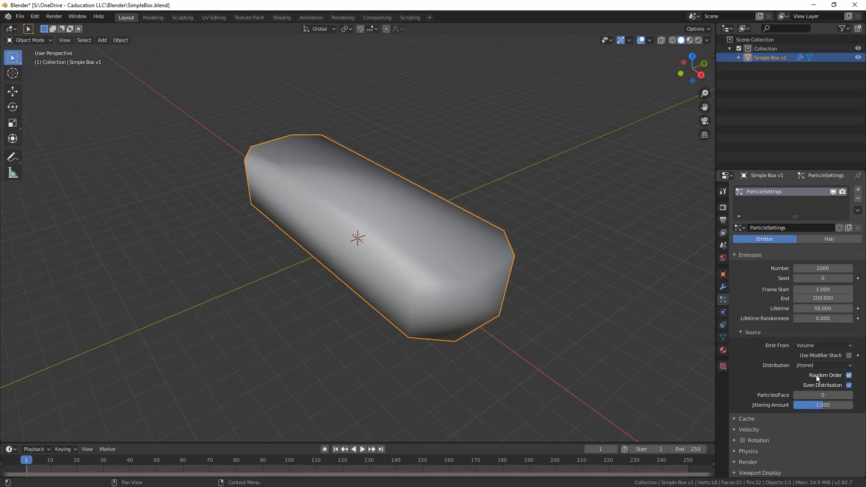
mouse_move(818, 375)
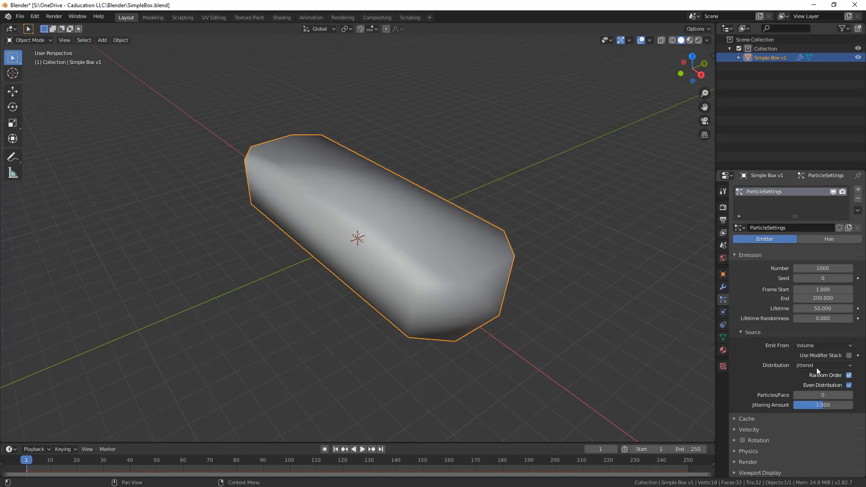
click(822, 366)
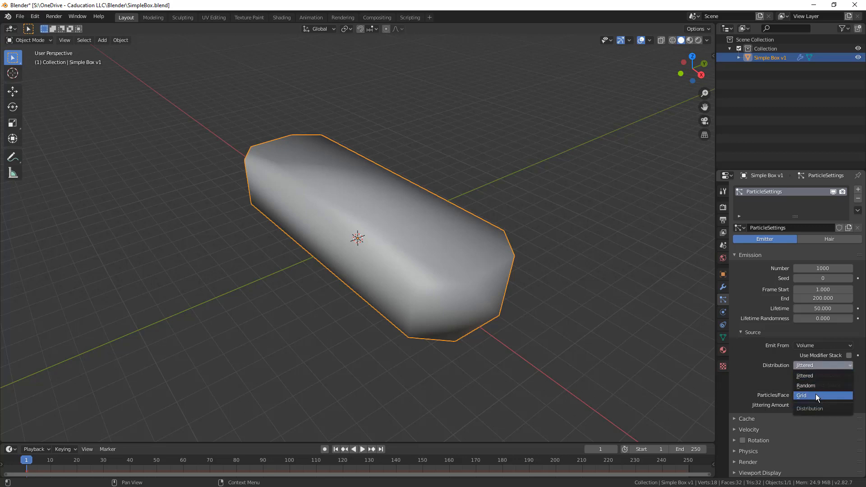
click(802, 395)
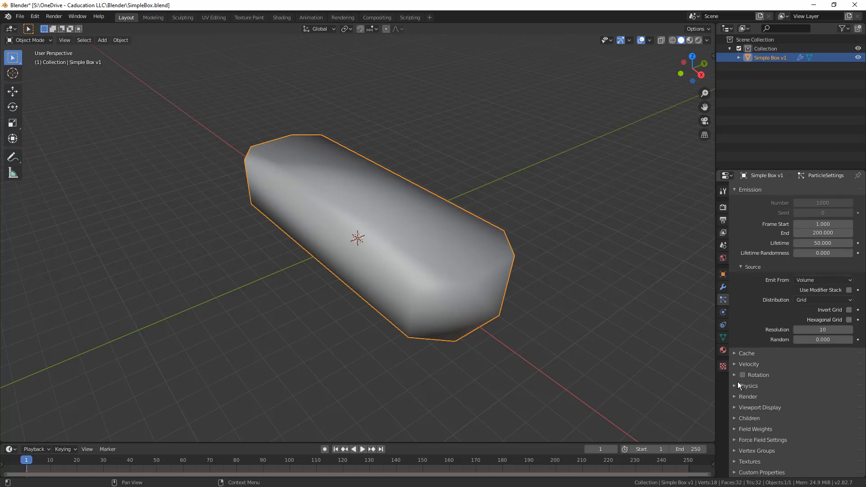
click(760, 407)
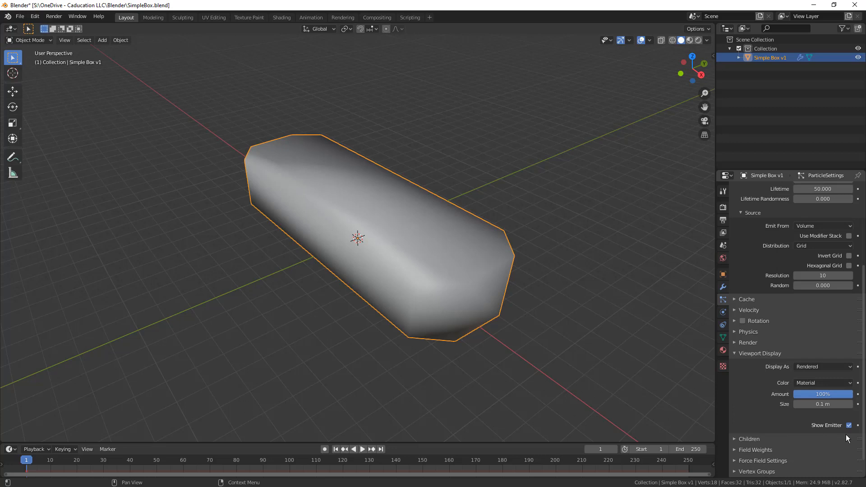
click(849, 425)
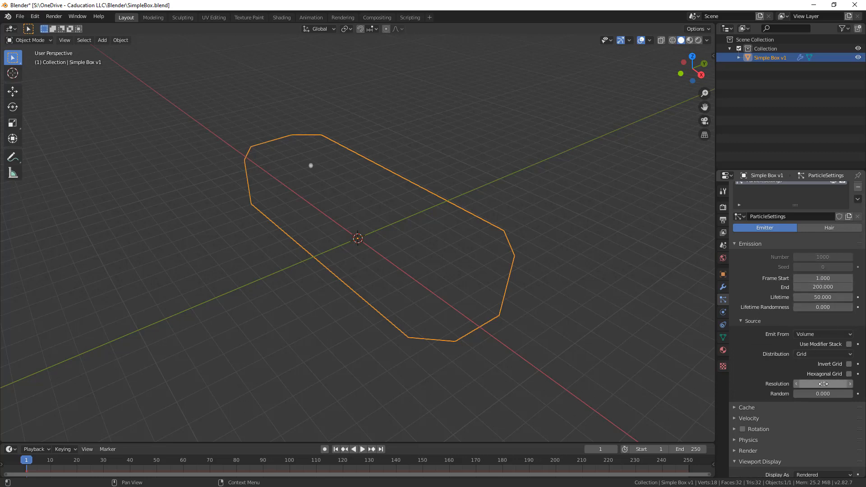
Set grid resolution to 50 and play the timeline to watch particles fall
click(822, 384)
text(50)
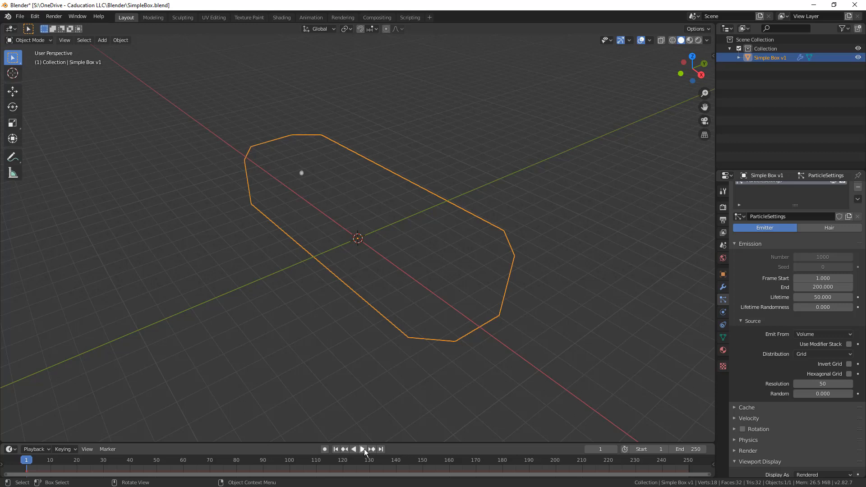
click(362, 449)
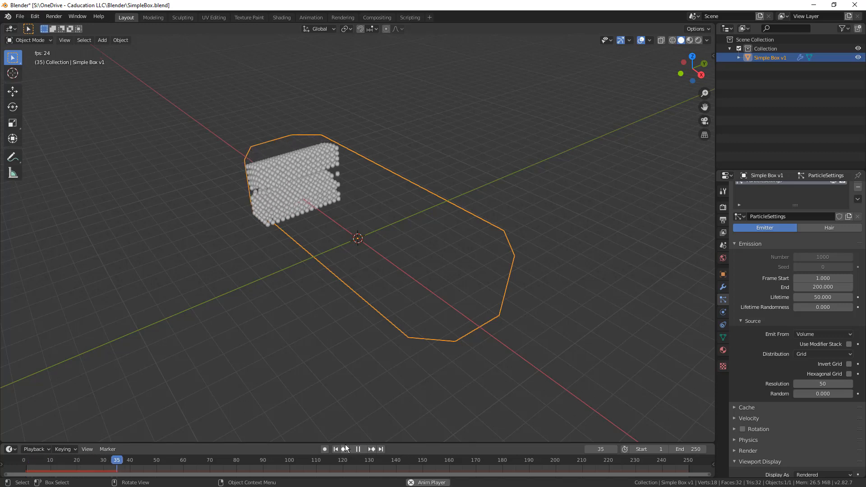
click(358, 449)
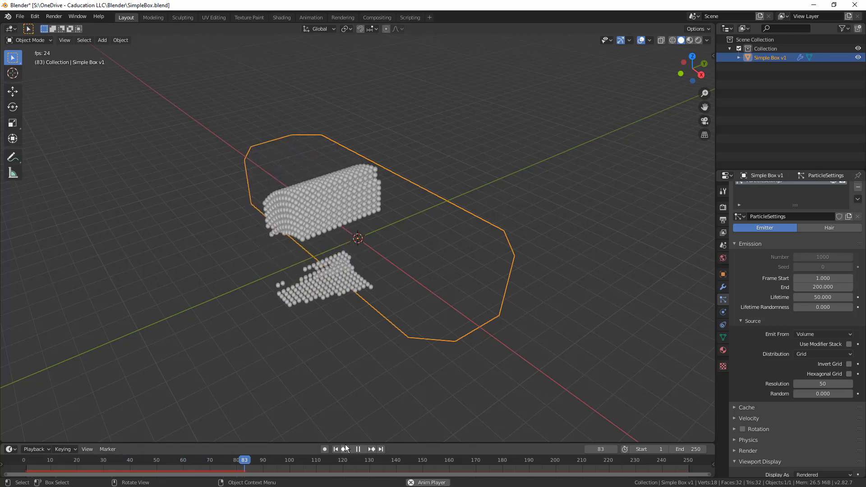
click(357, 448)
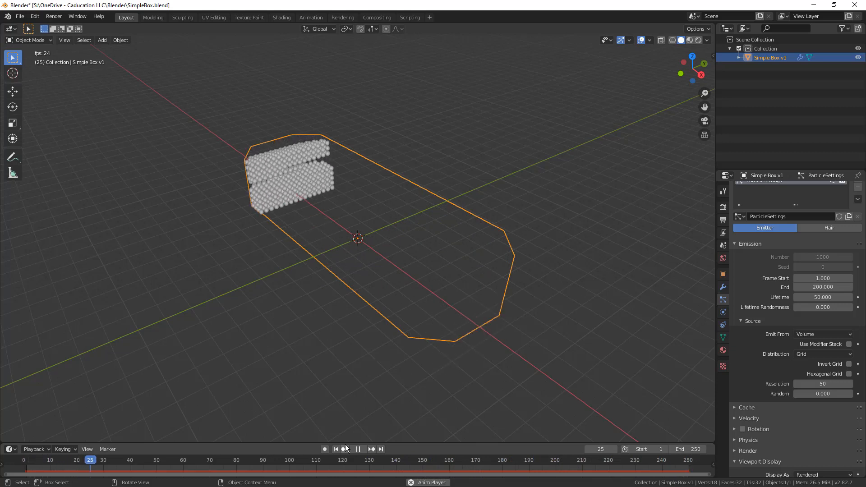
click(358, 448)
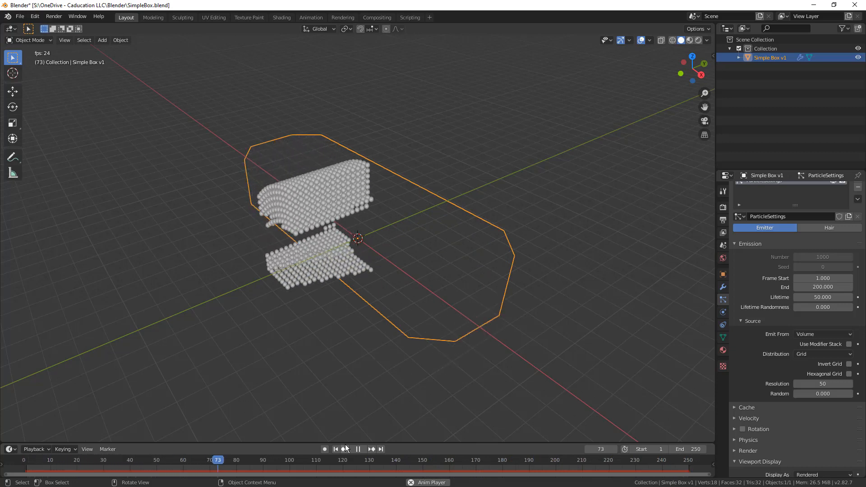
click(357, 448)
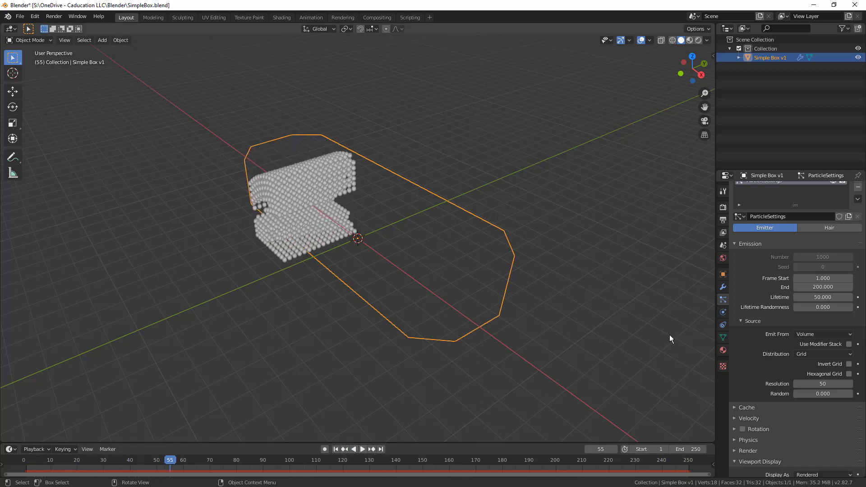
Set particle Lifetime to 200, replay the animation, then stop at frame 1
double_click(823, 297)
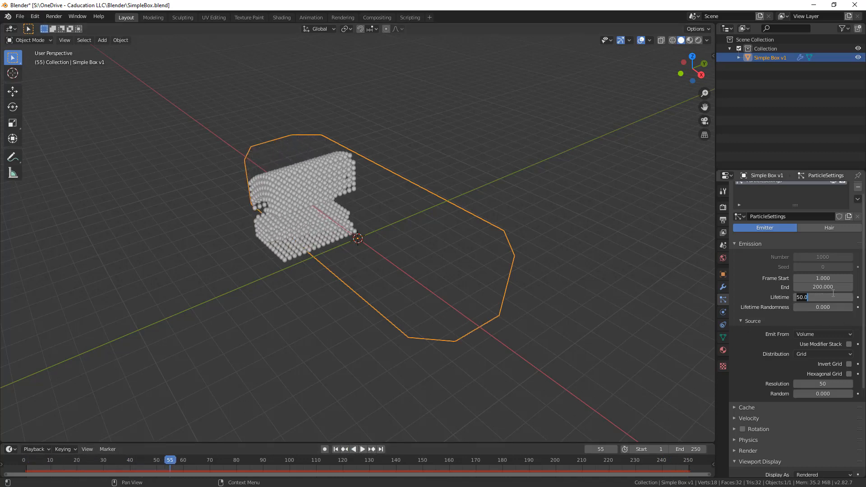
text(200)
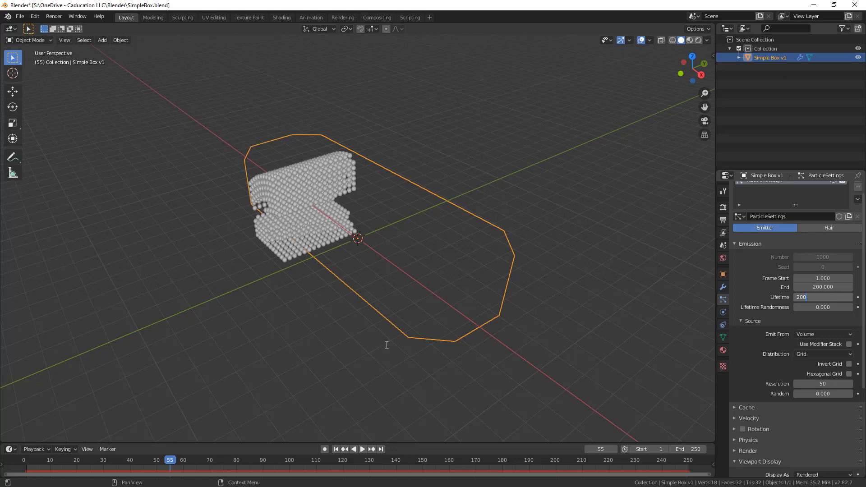
click(336, 450)
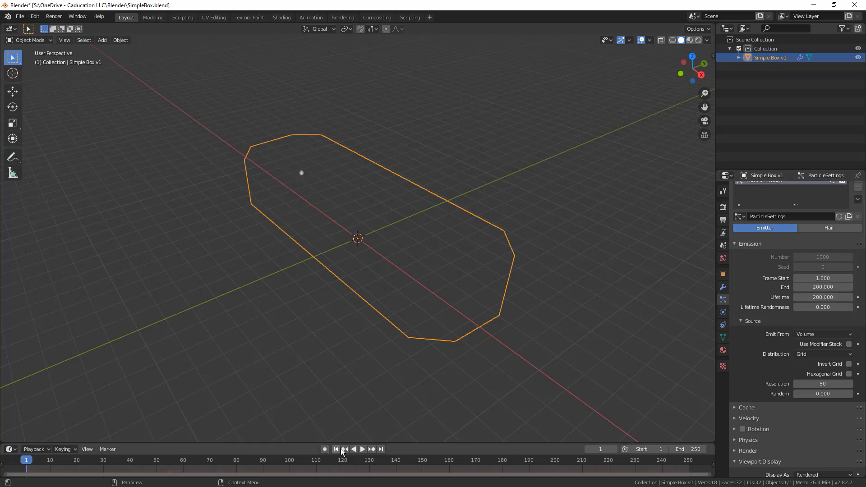
click(362, 450)
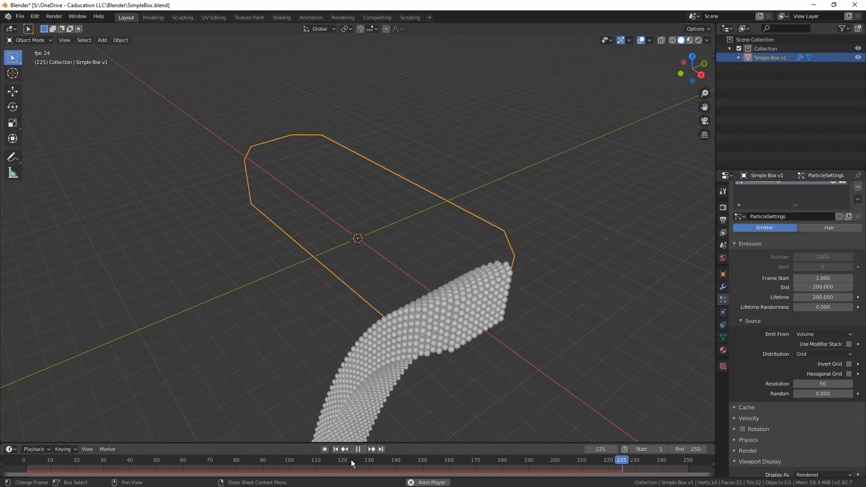
click(335, 450)
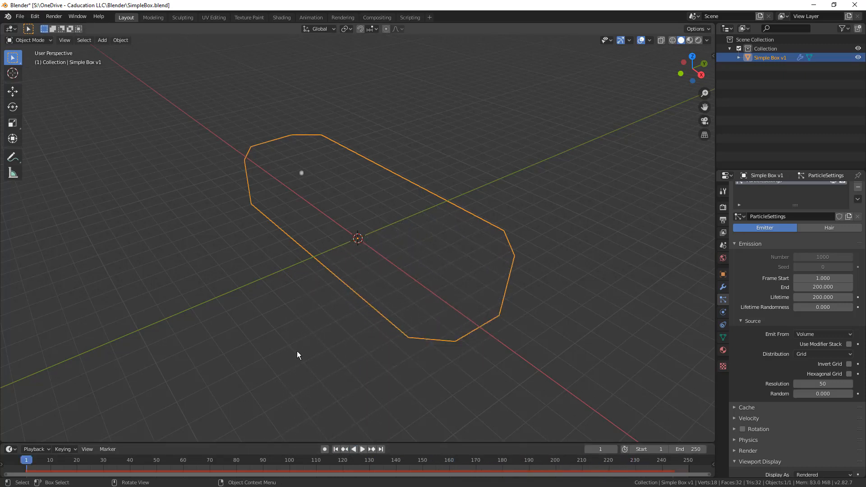
mouse_move(293, 347)
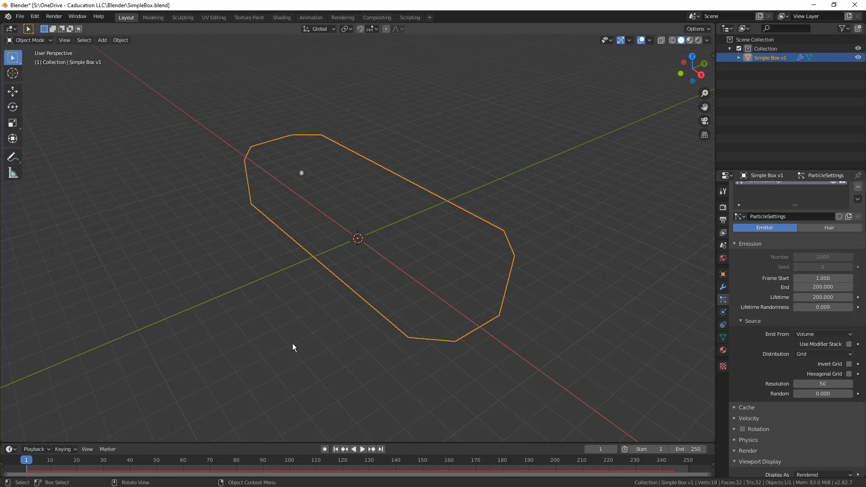
mouse_move(714, 315)
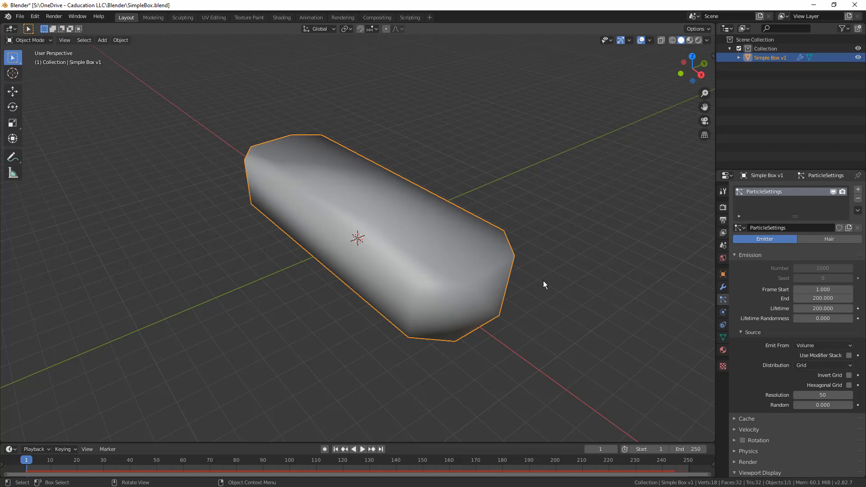
mouse_move(261, 277)
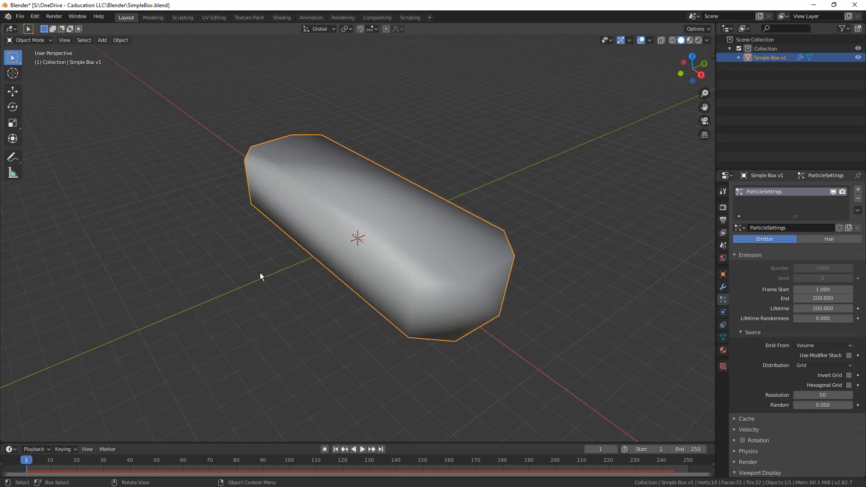
mouse_move(197, 212)
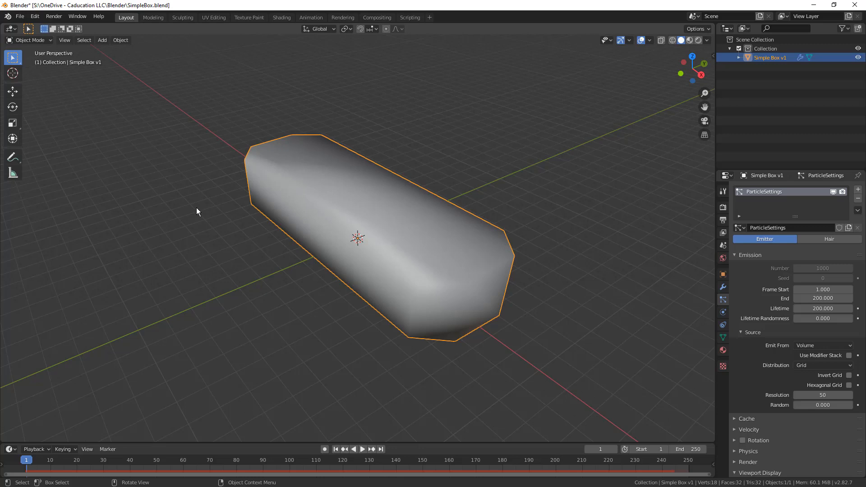
text(Cell fracture selected mesh objects)
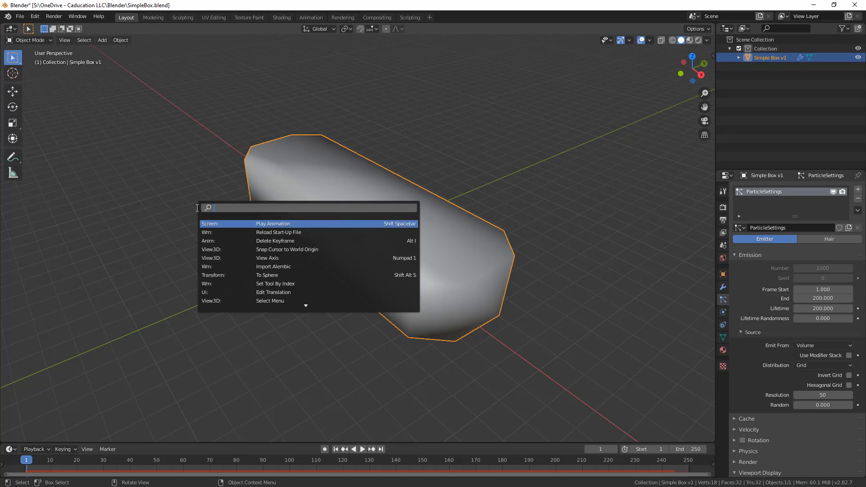
text(ce)
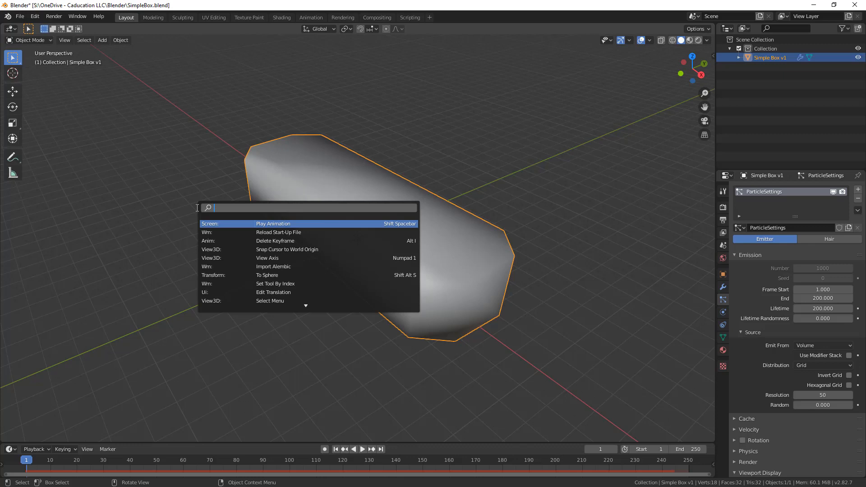
text(jd)
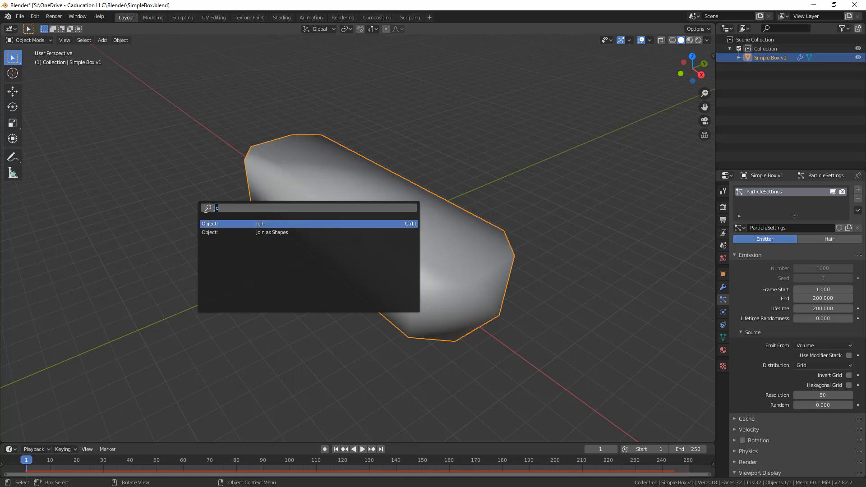
text(cel)
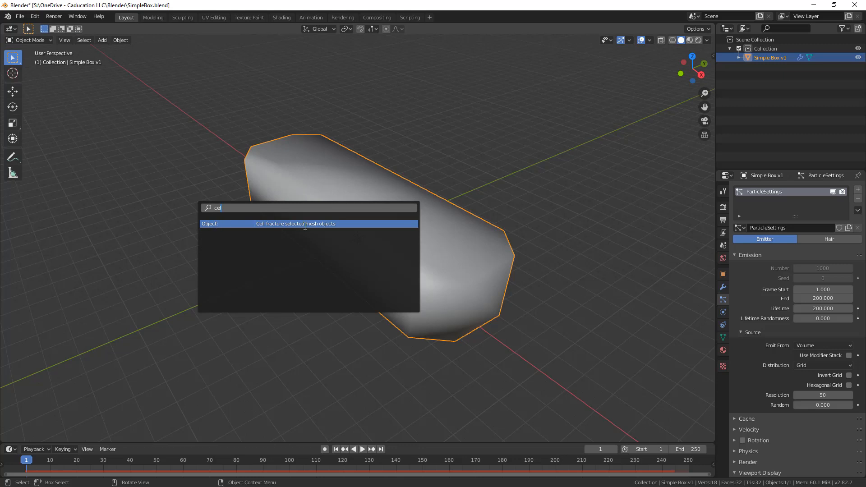
click(120, 40)
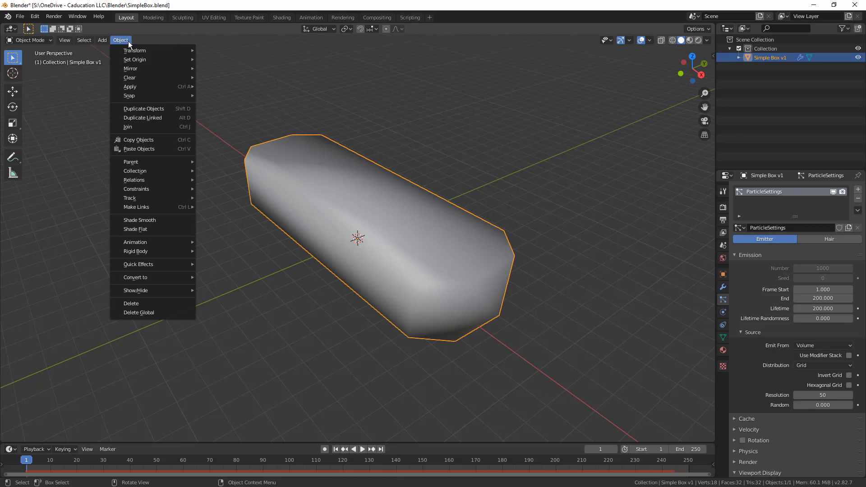
mouse_move(148, 200)
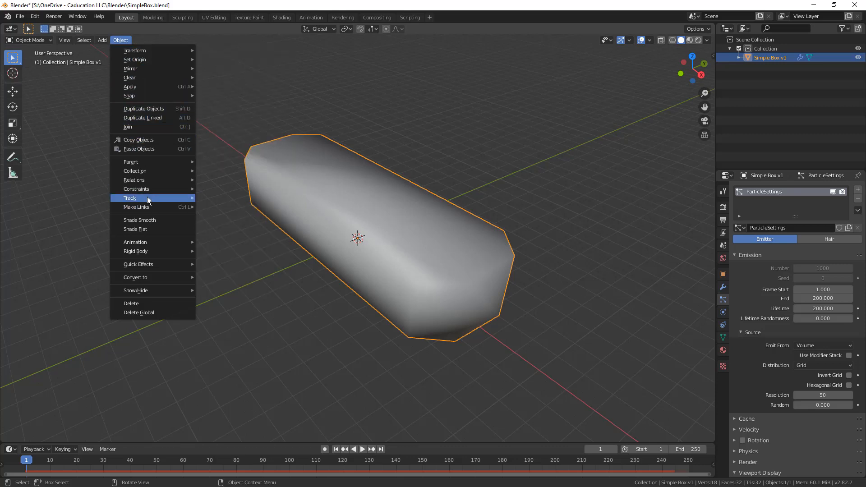
mouse_move(160, 108)
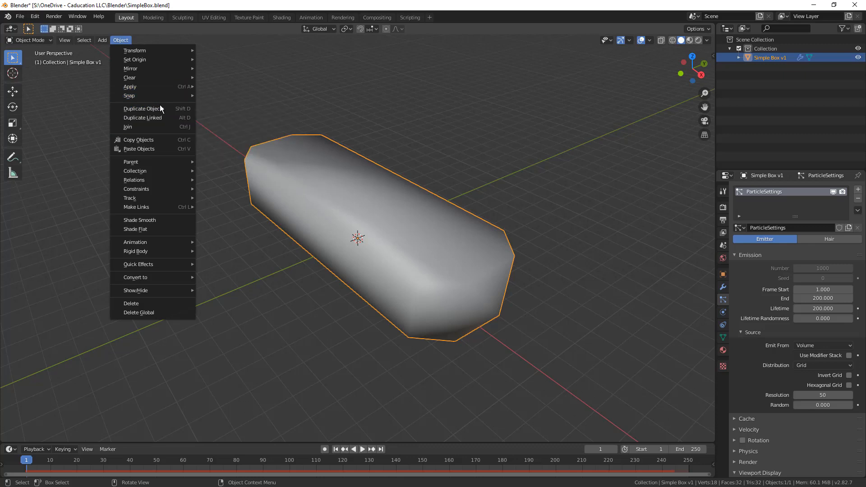
mouse_move(138, 264)
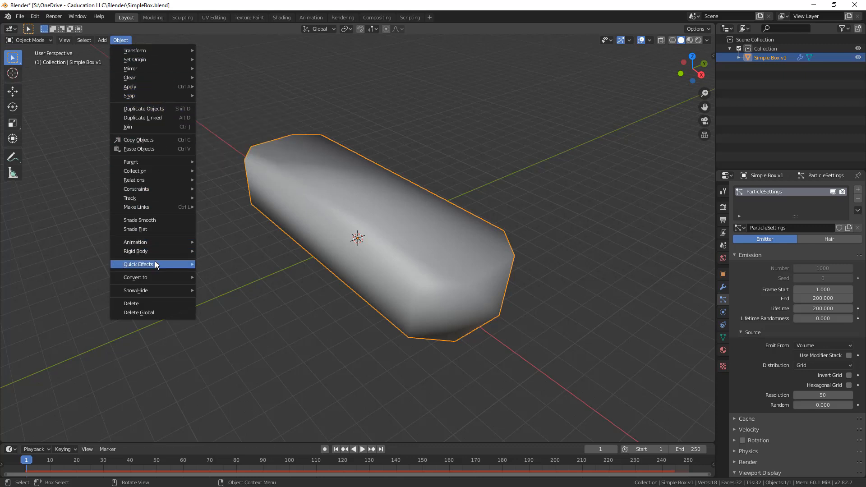
mouse_move(139, 264)
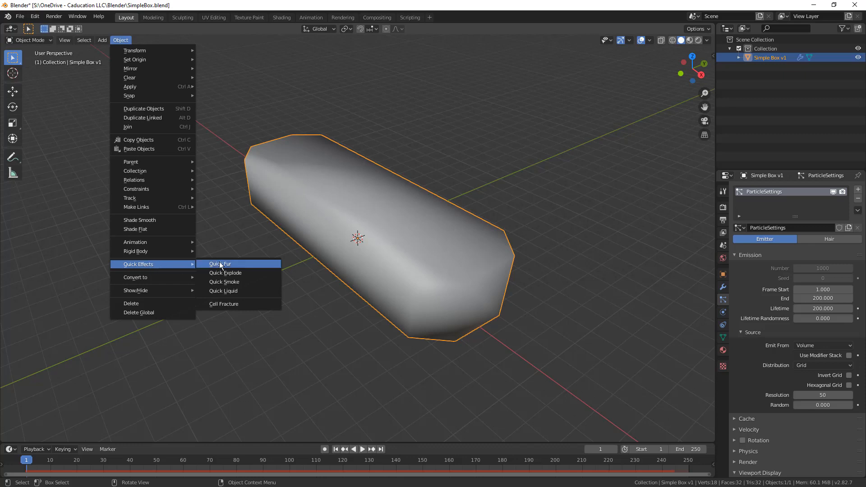
mouse_move(227, 303)
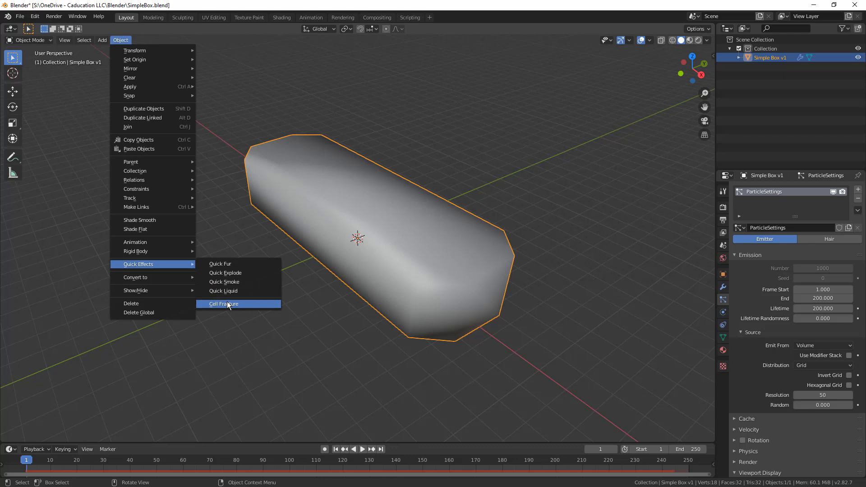
mouse_move(226, 307)
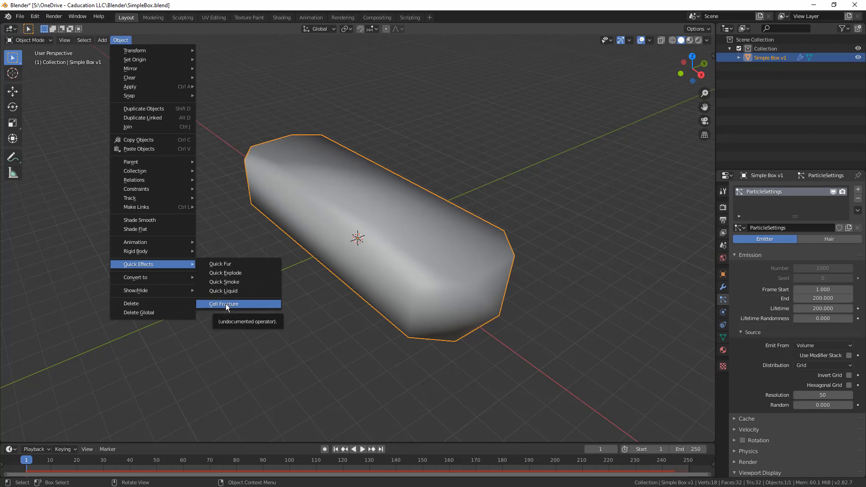
Open Cell Fracture for the box, move the dialog up, and choose Own Particles
click(223, 303)
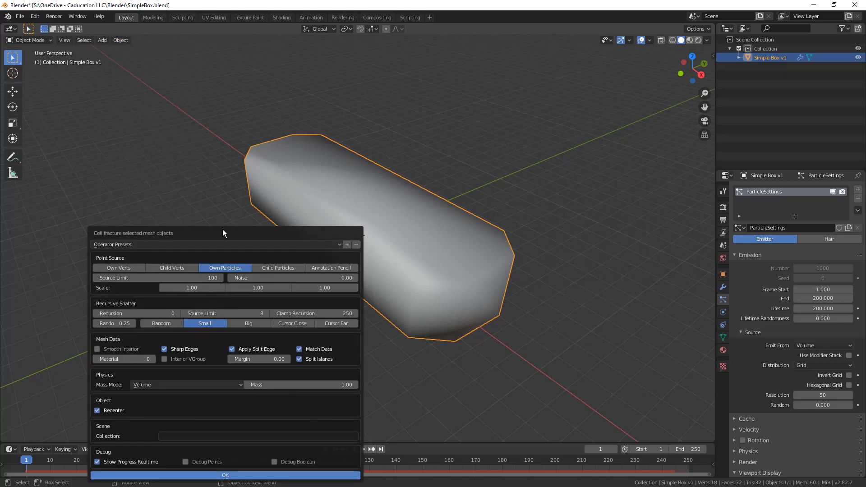
drag(224, 233, 227, 93)
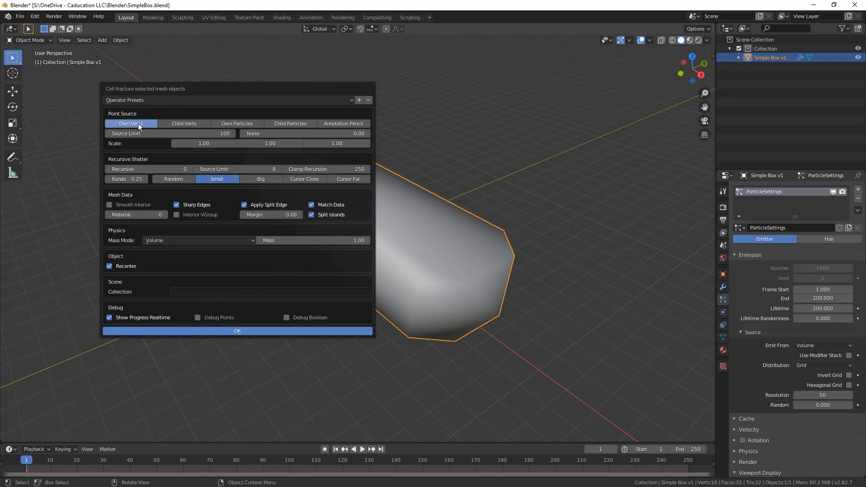
click(184, 124)
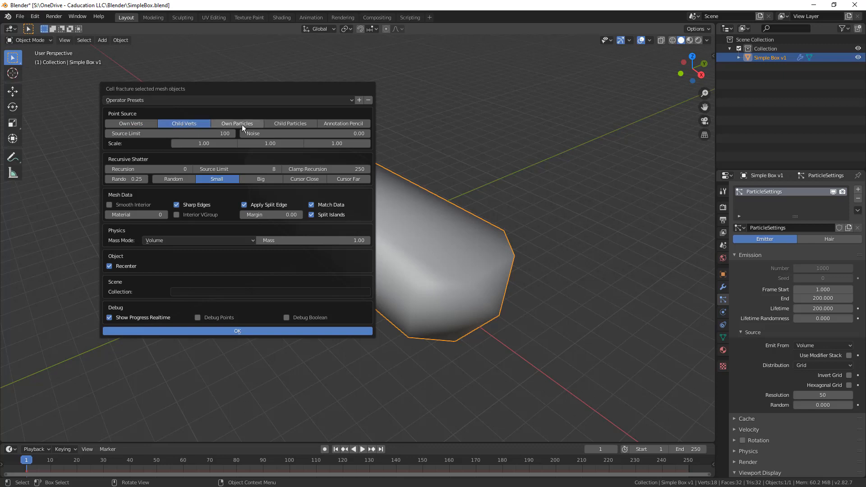
click(238, 124)
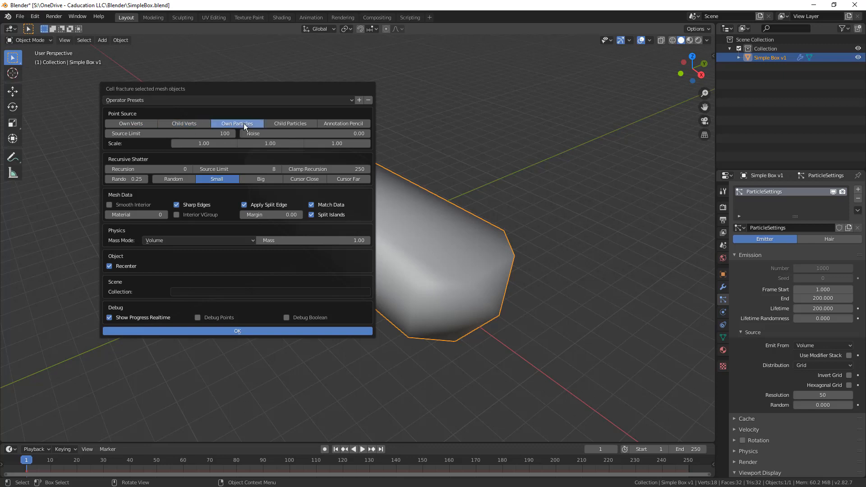
mouse_move(343, 124)
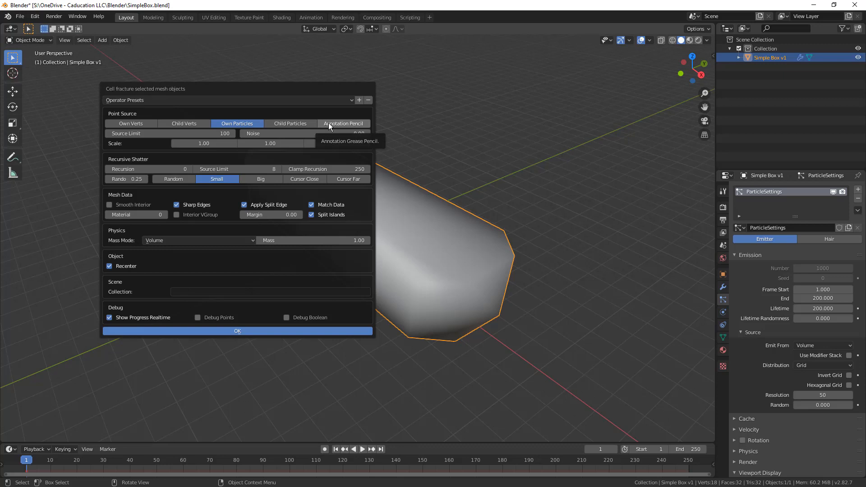
mouse_move(248, 158)
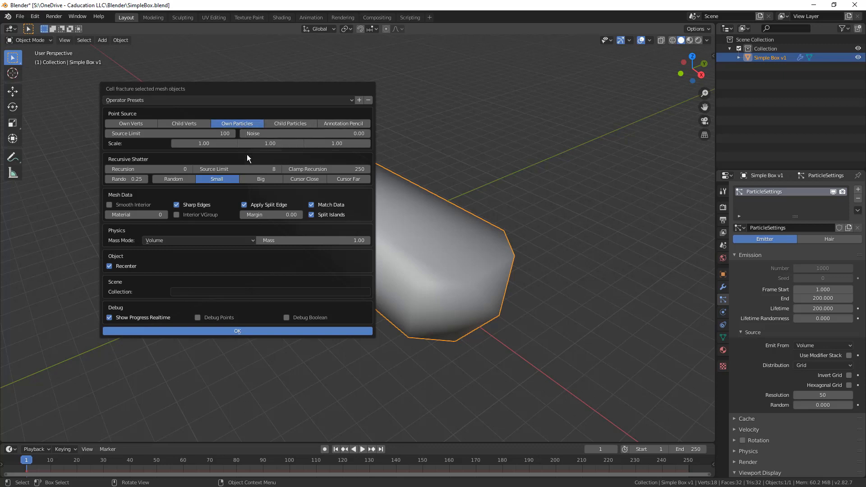
mouse_move(232, 192)
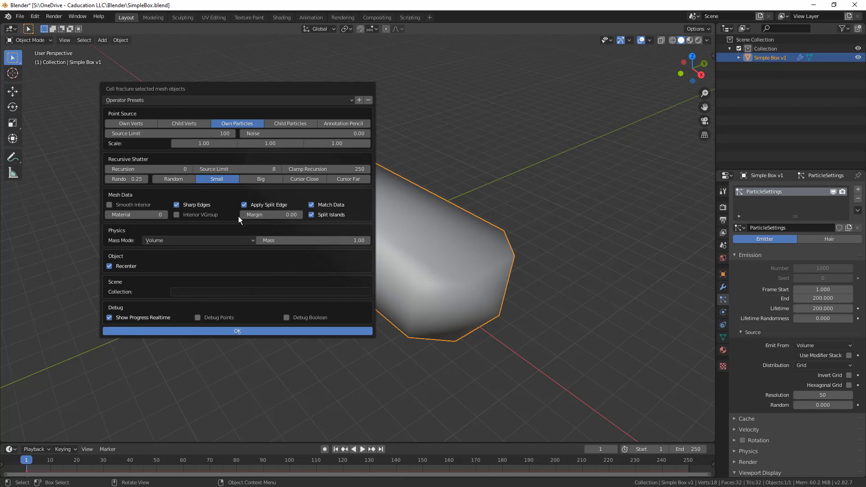
mouse_move(226, 286)
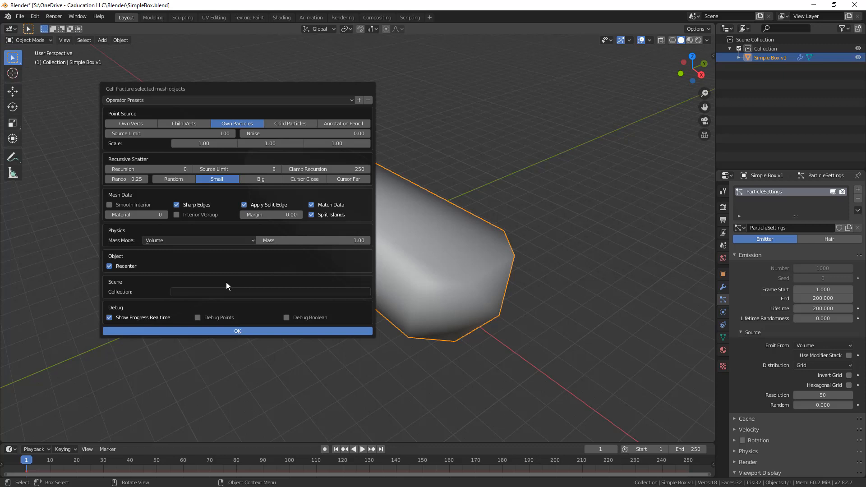
mouse_move(222, 281)
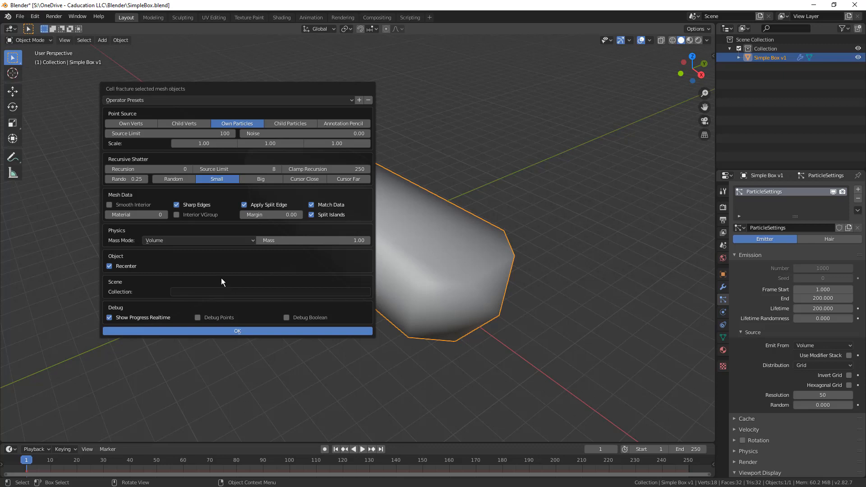
mouse_move(147, 169)
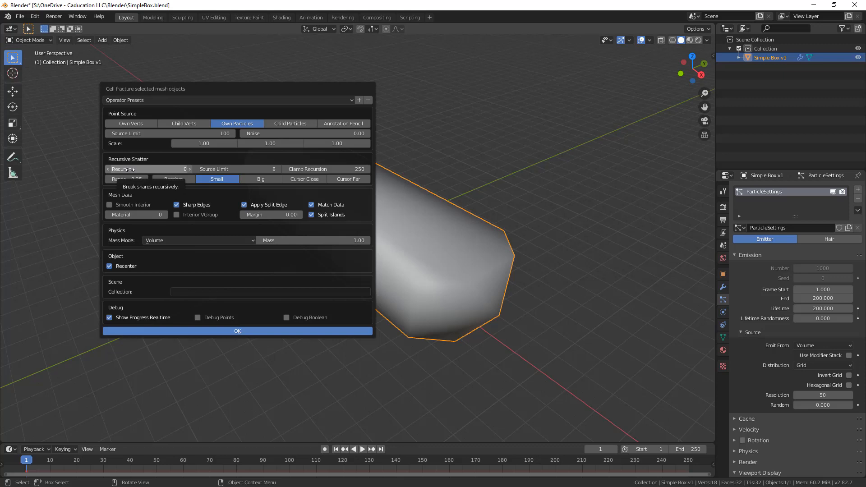
mouse_move(125, 180)
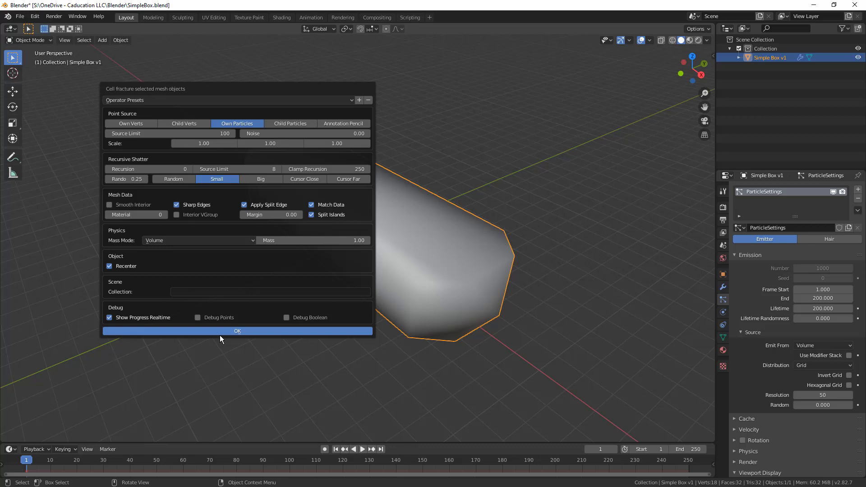
Run Cell Fracture, undo, then redo it with randomness set to 0.04
click(238, 331)
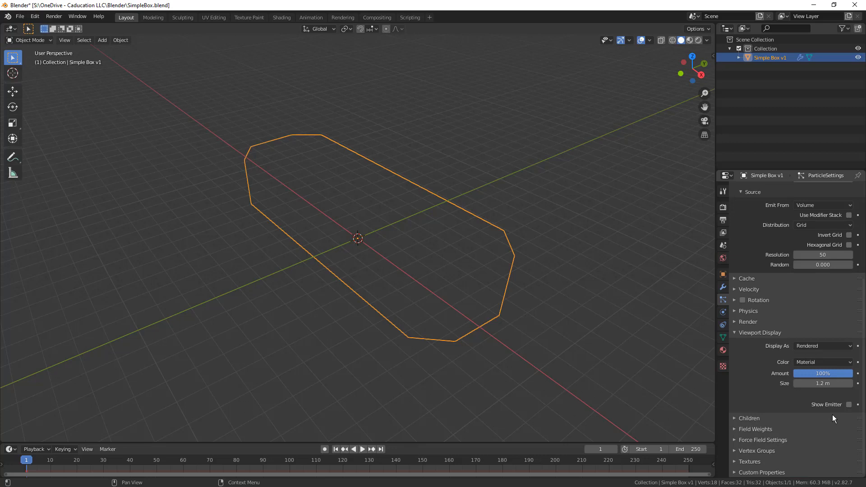
click(850, 404)
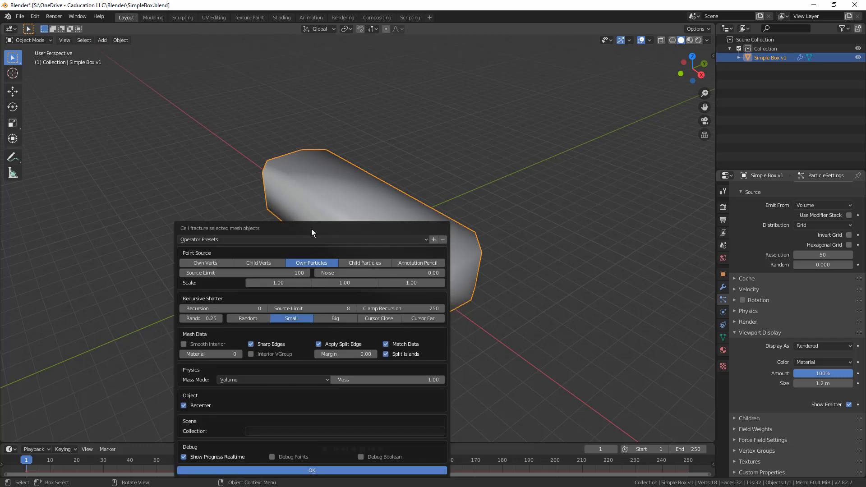
click(183, 318)
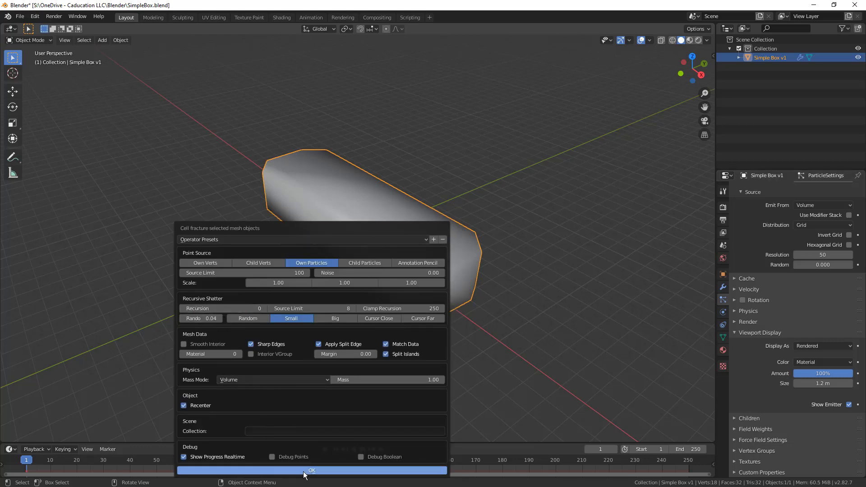
click(312, 471)
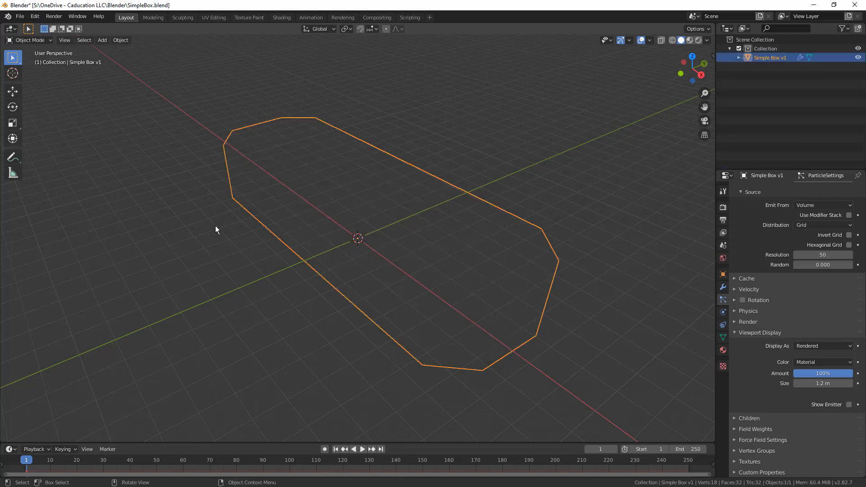
Undo, rerun Cell Fracture via search, undo again, and reopen it with Own Particles
click(849, 404)
text(Cell fracture selected mesh objects)
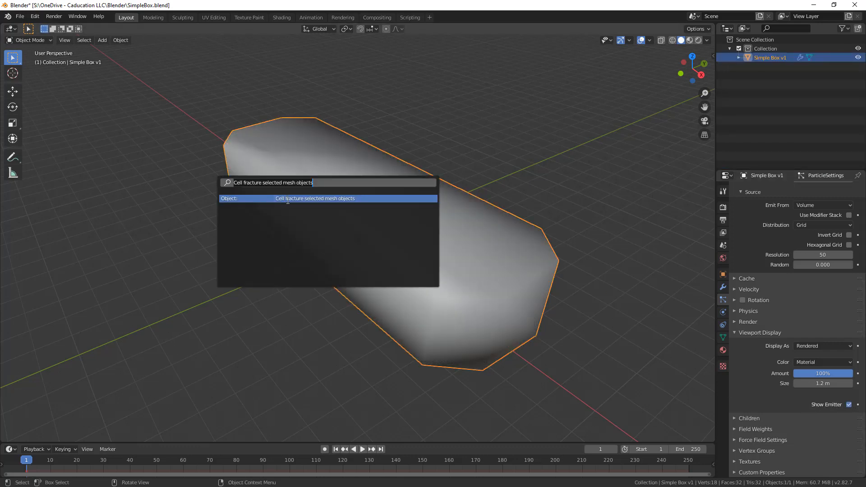
click(315, 198)
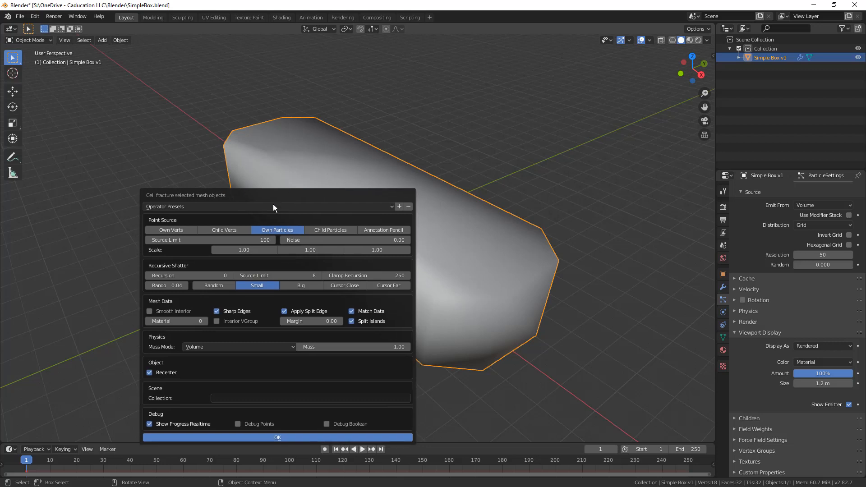
click(278, 437)
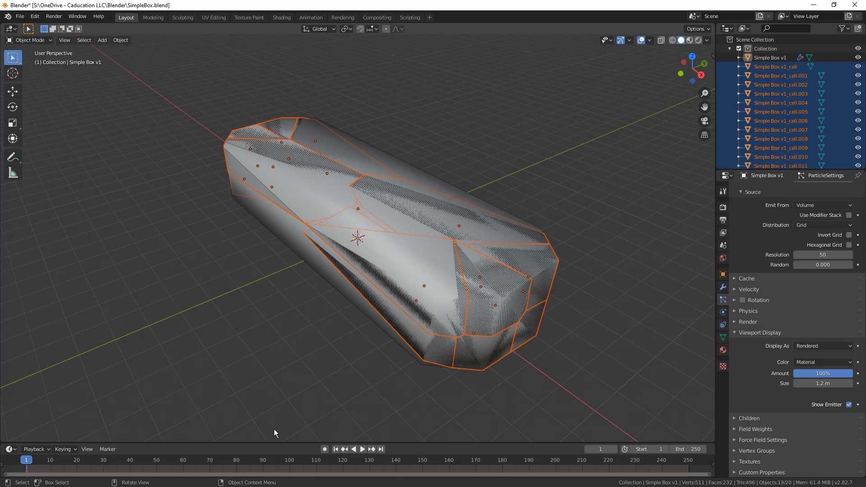
mouse_move(106, 433)
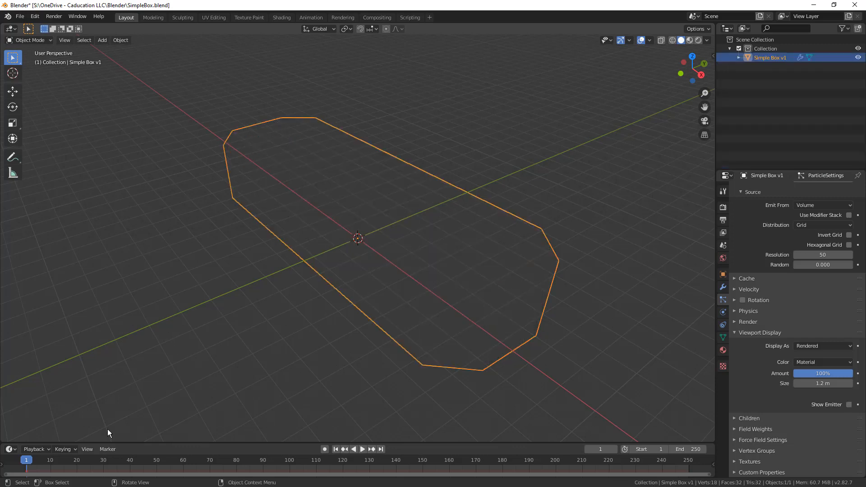
click(849, 405)
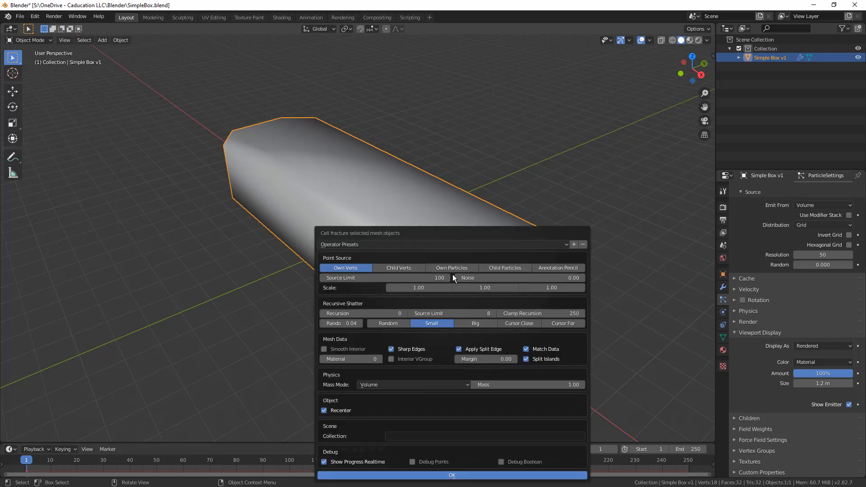
click(451, 268)
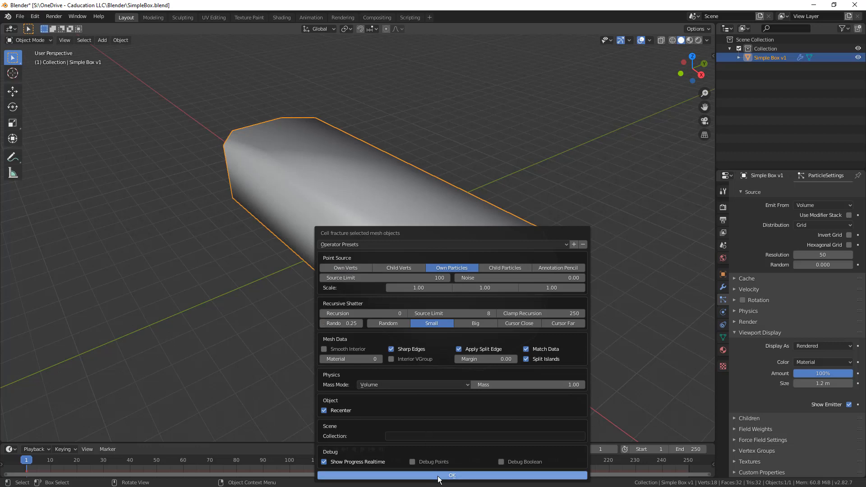
Confirm the fracture into many cells and orbit to view the box side
click(452, 475)
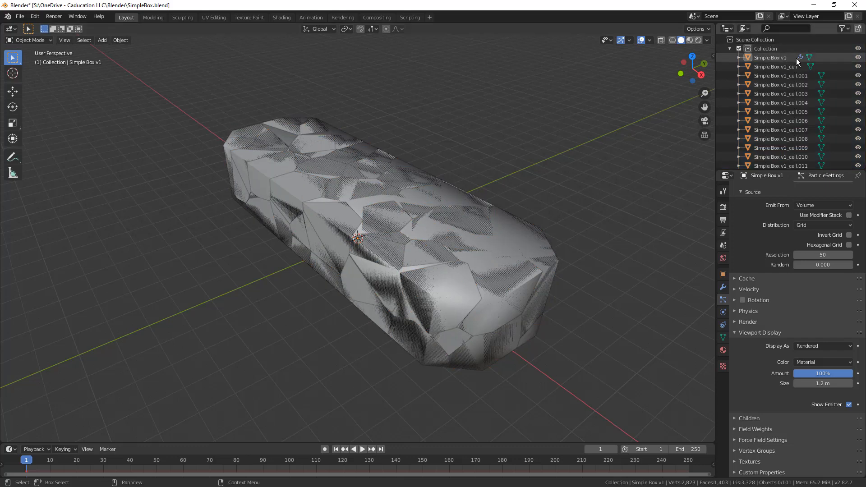
mouse_move(859, 57)
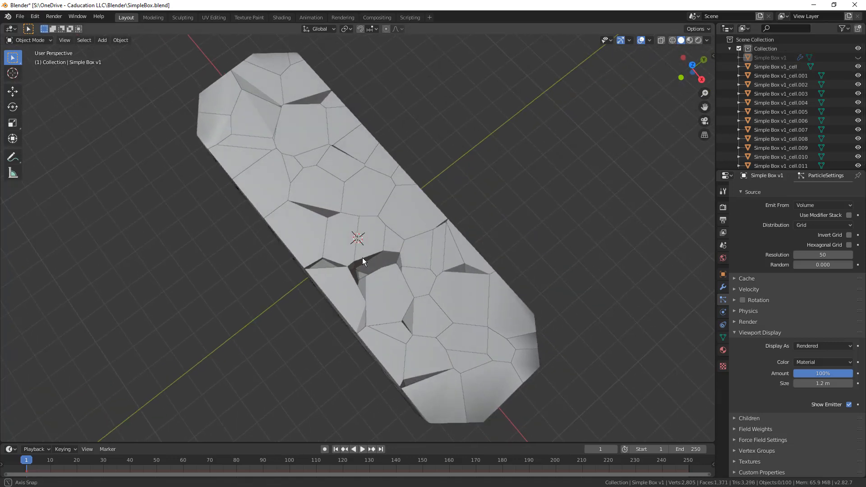
drag(359, 238, 337, 244)
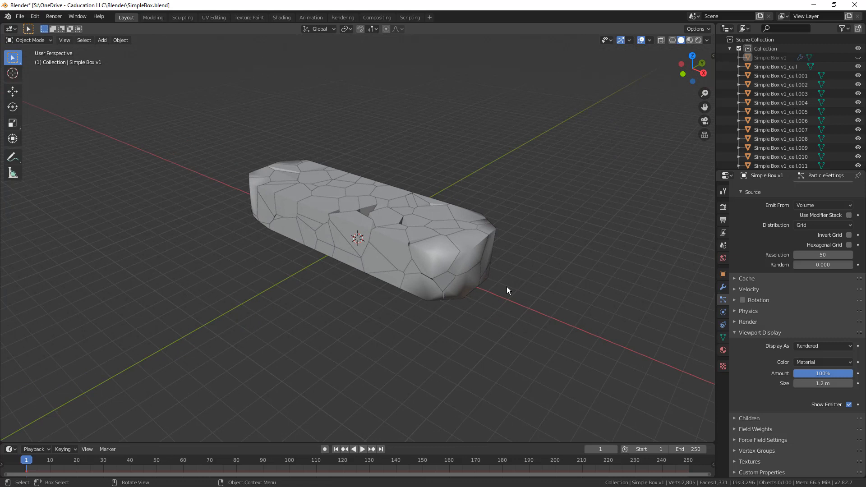
mouse_move(574, 339)
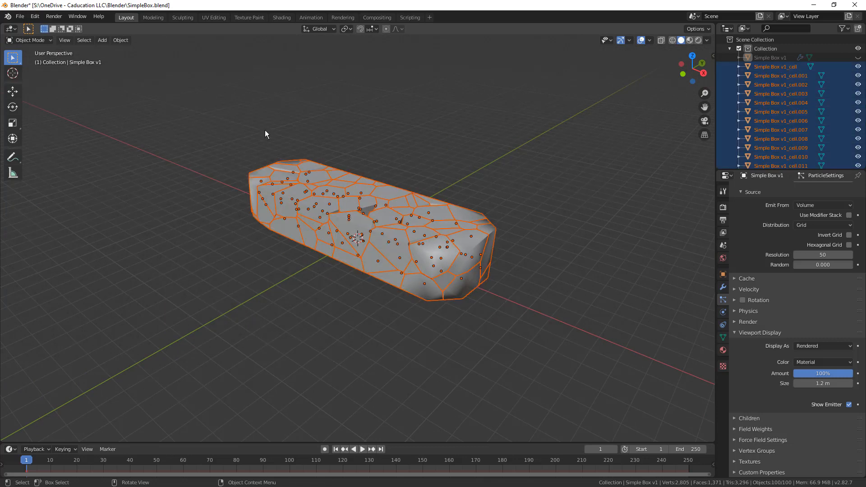
mouse_move(142, 62)
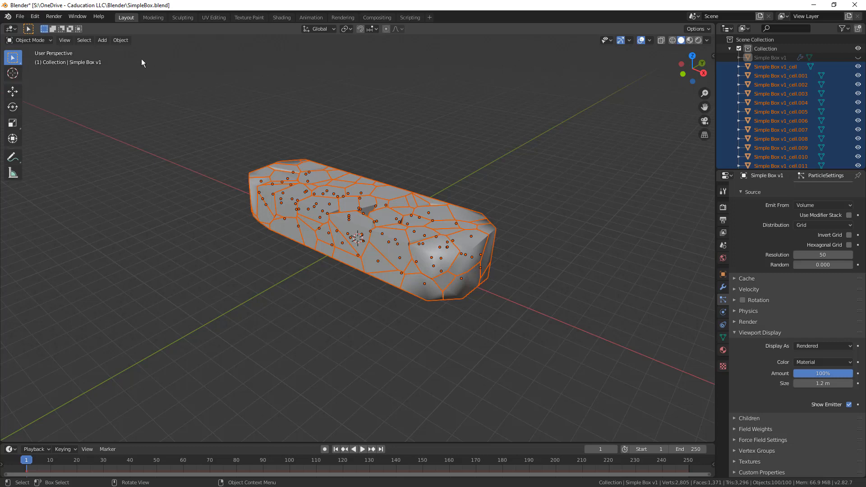
Join the selected cell pieces with Object > Join and orbit around the result
click(120, 39)
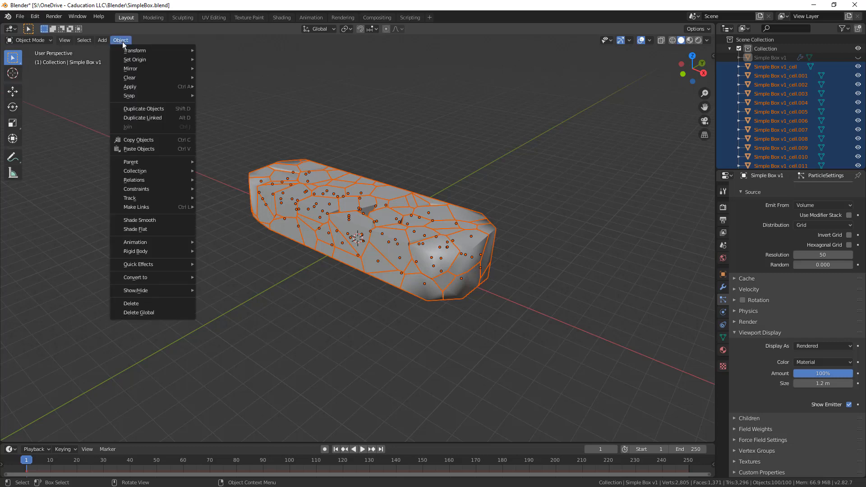
mouse_move(163, 138)
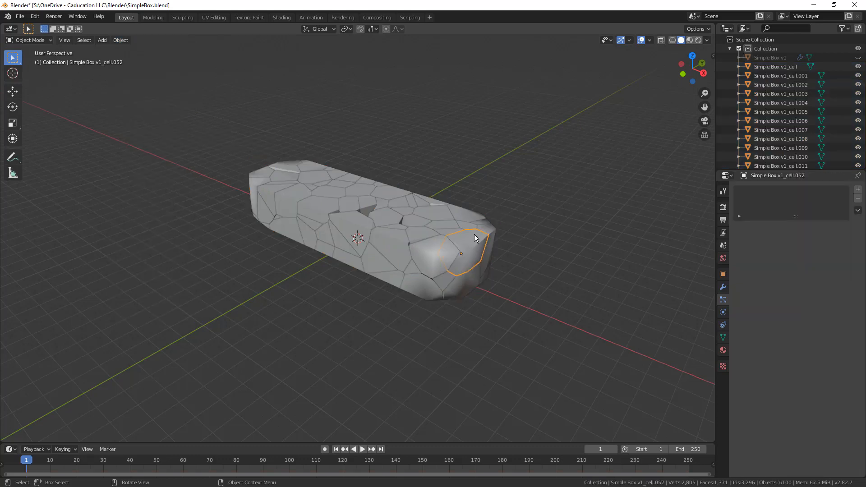
click(120, 40)
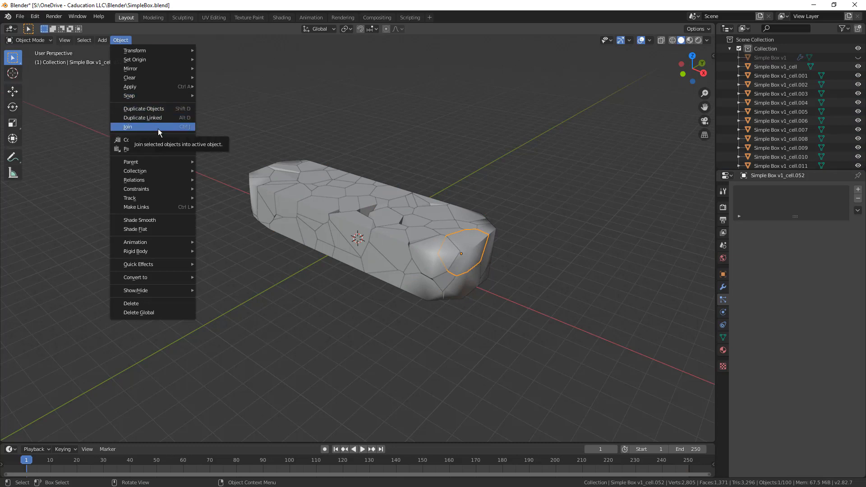
click(127, 127)
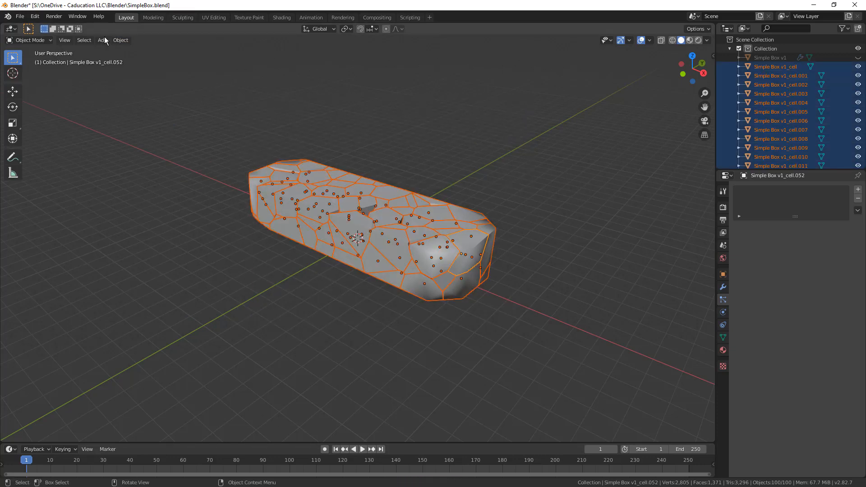
click(120, 40)
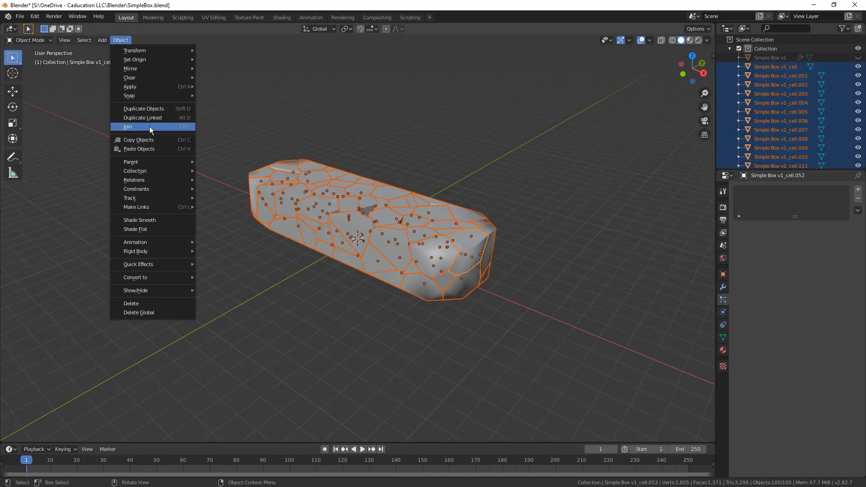
click(127, 126)
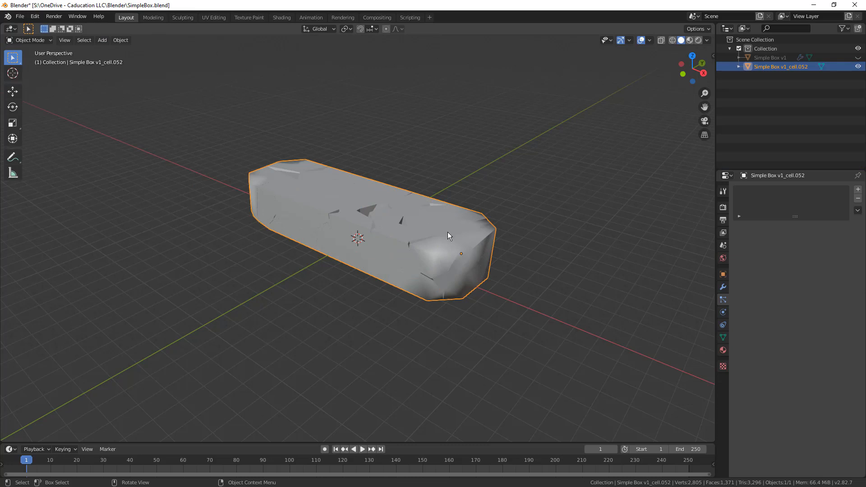
drag(447, 236, 469, 258)
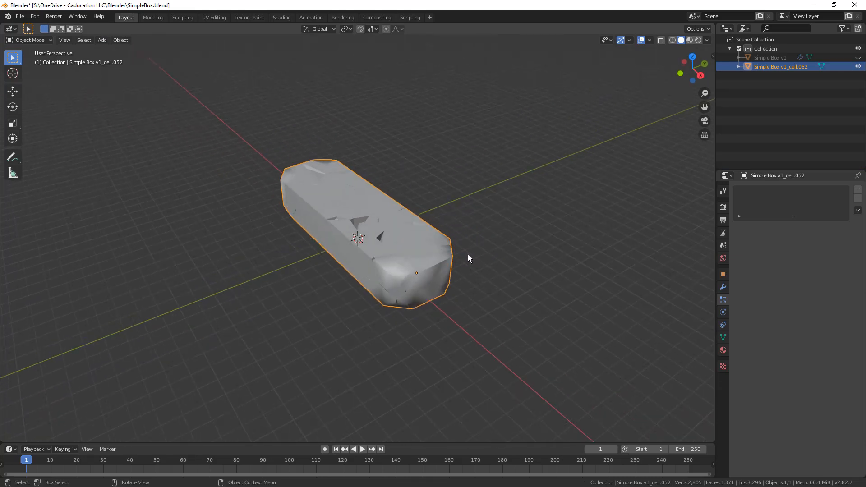
mouse_move(535, 352)
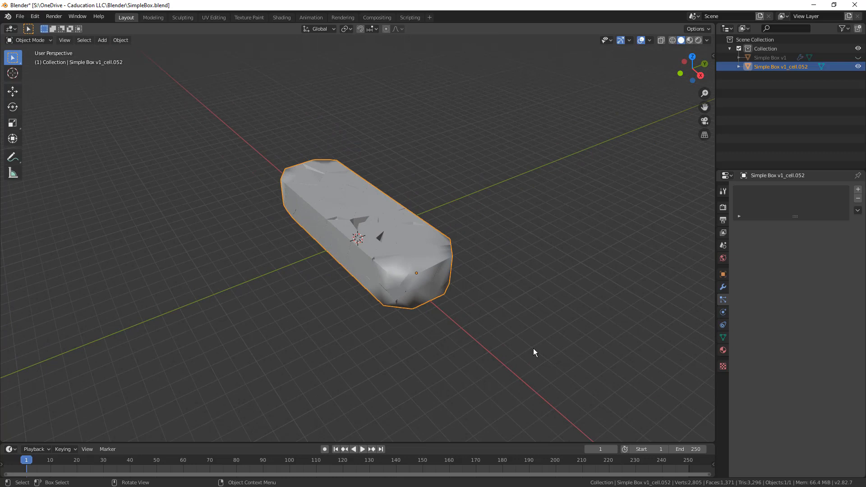
mouse_move(341, 194)
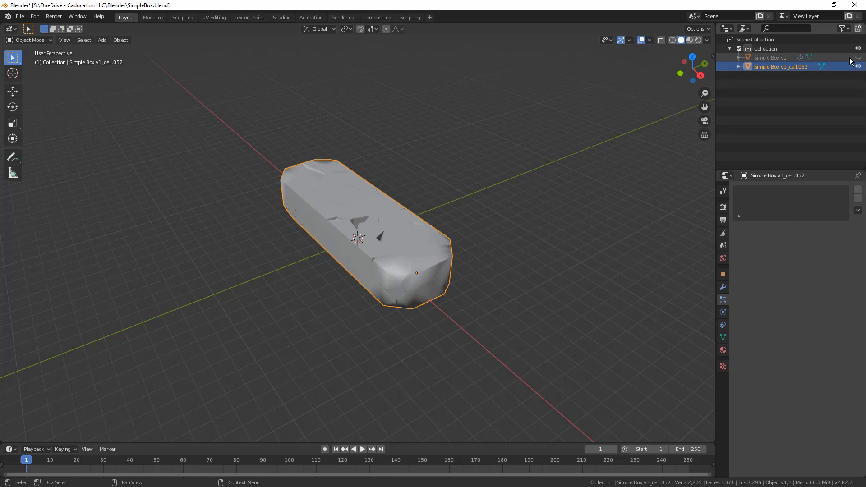
Delete Simple Box v1 from the Outliner, leaving Simple Box v1_cell.052
right_click(781, 66)
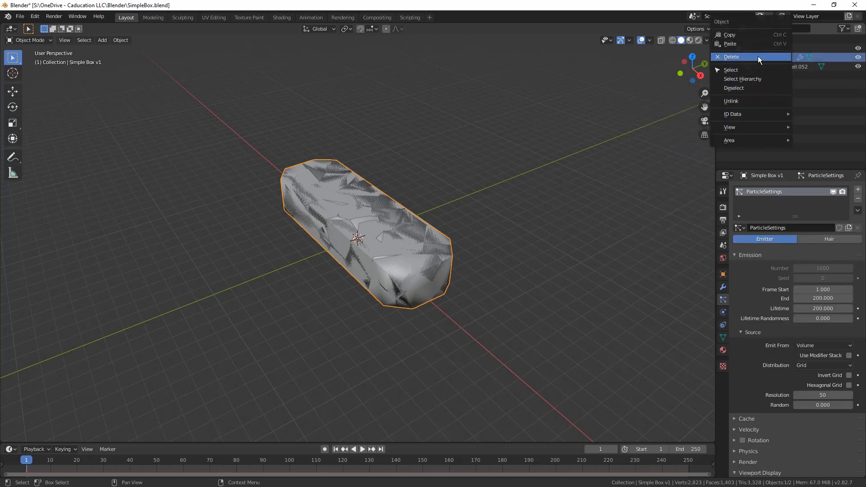
click(731, 56)
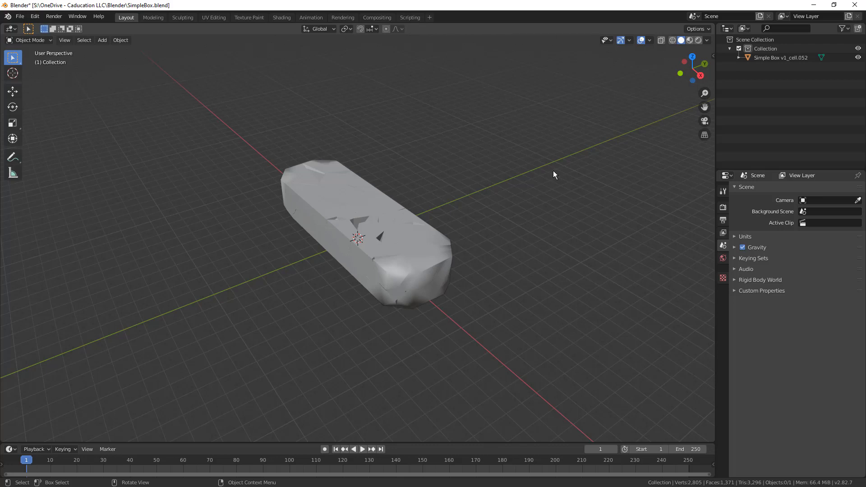
Switch the joined Simple Box v1_cell.052 mesh into Edit Mode
drag(554, 175, 417, 248)
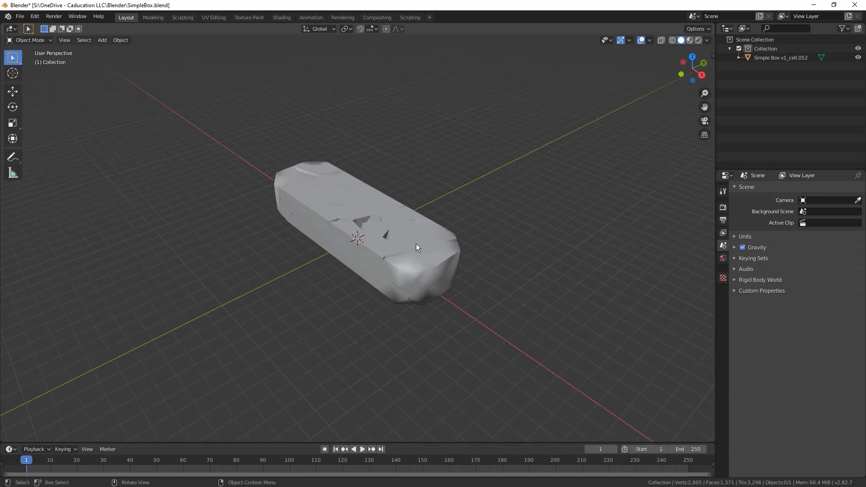
click(30, 40)
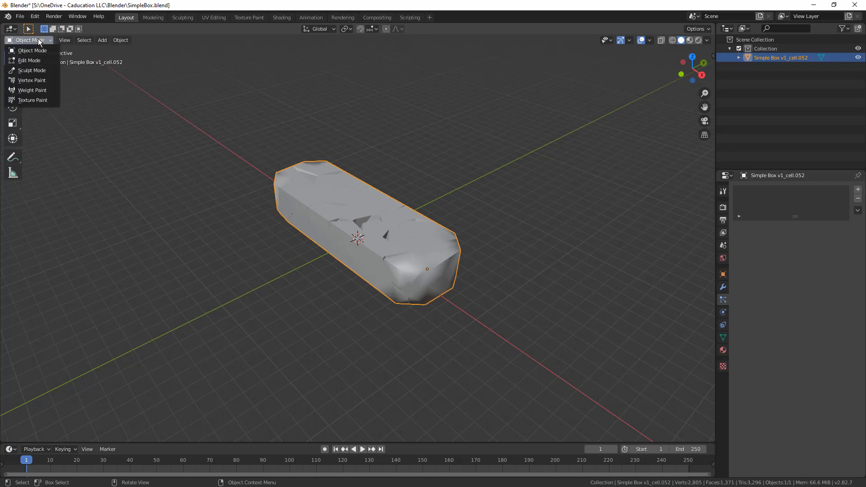
click(29, 59)
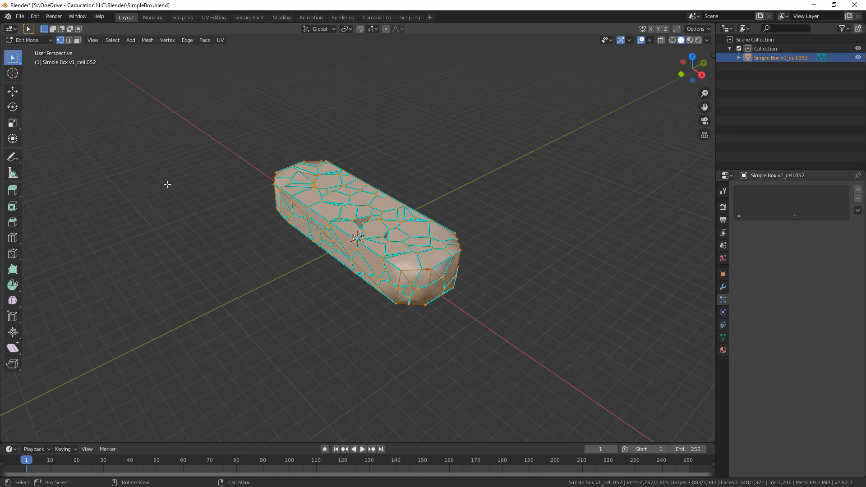
mouse_move(276, 167)
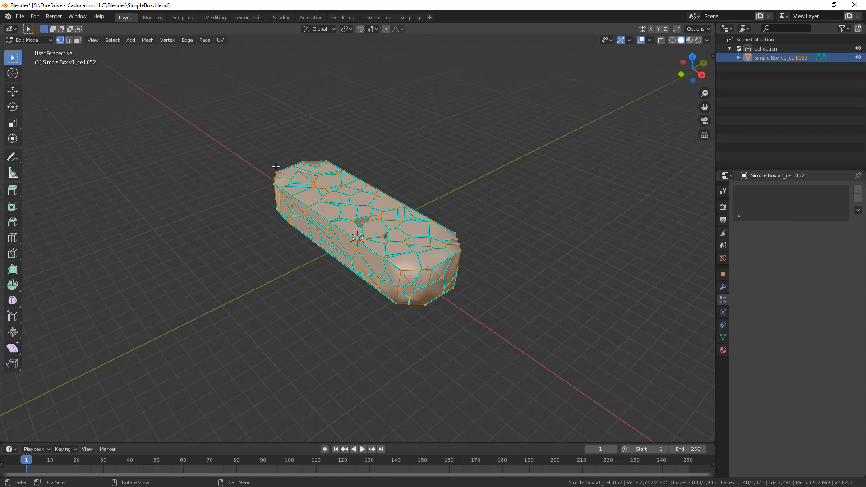
mouse_move(231, 175)
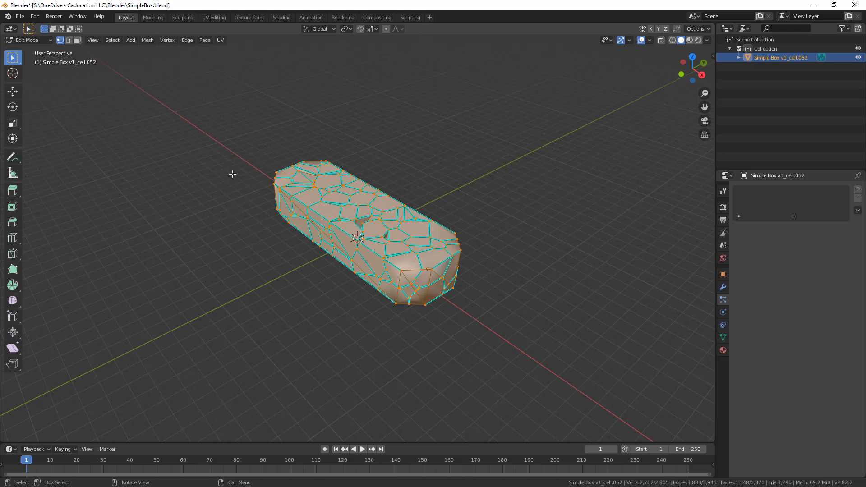
mouse_move(224, 175)
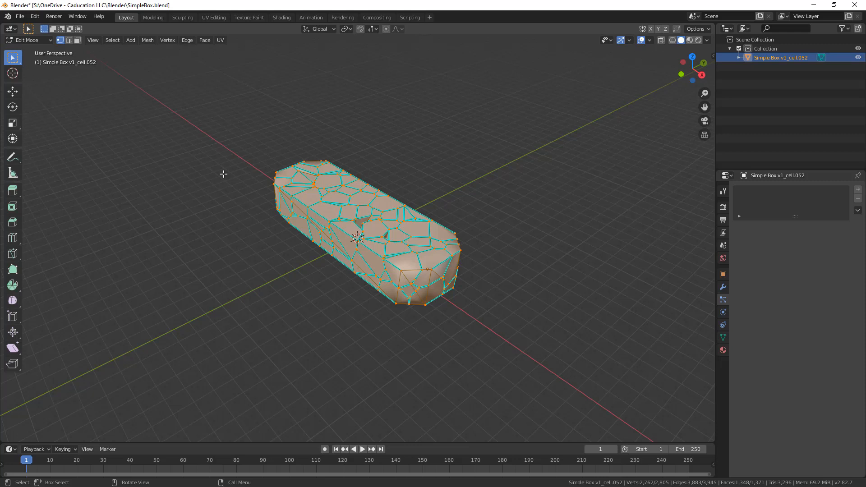
mouse_move(131, 40)
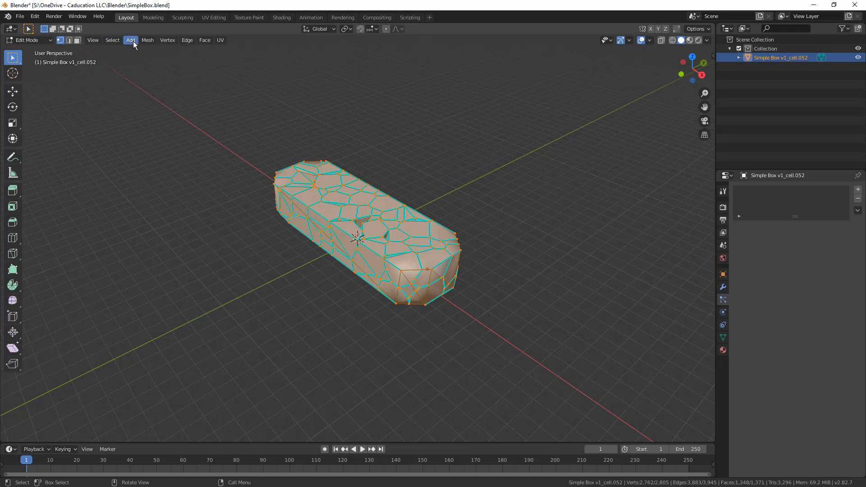
Merge vertices by distance at 0.1 m, removing 2075 duplicate vertices
click(148, 40)
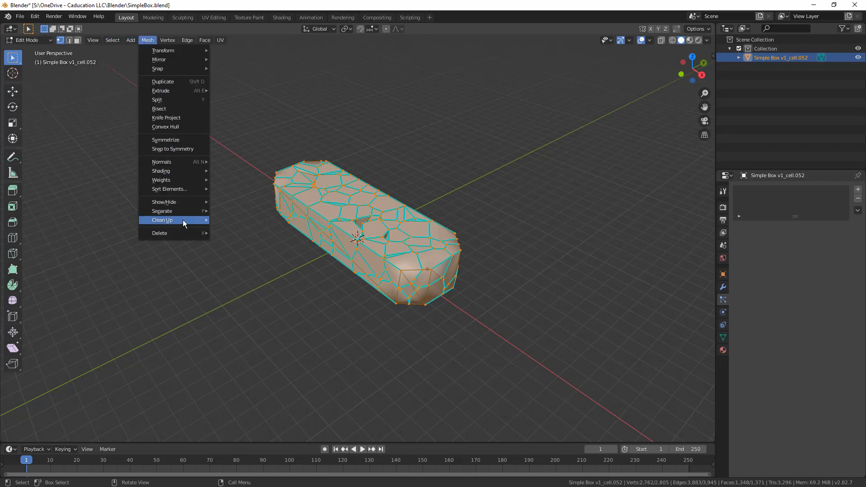
mouse_move(162, 219)
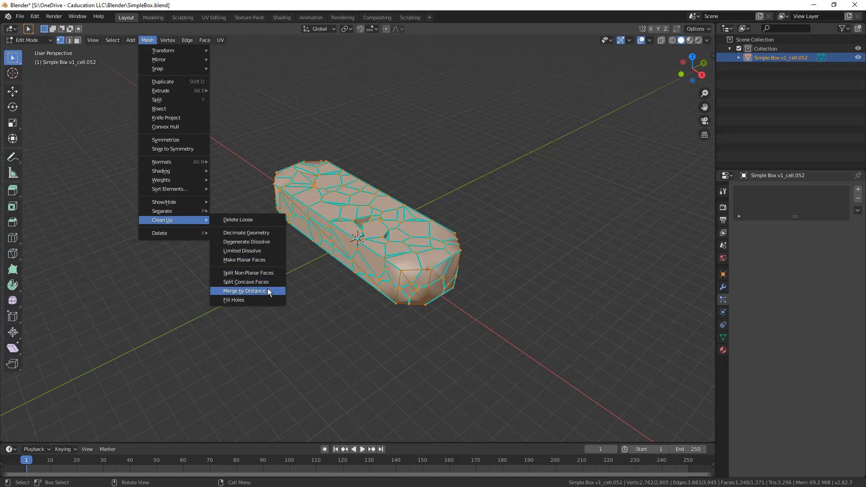
click(244, 290)
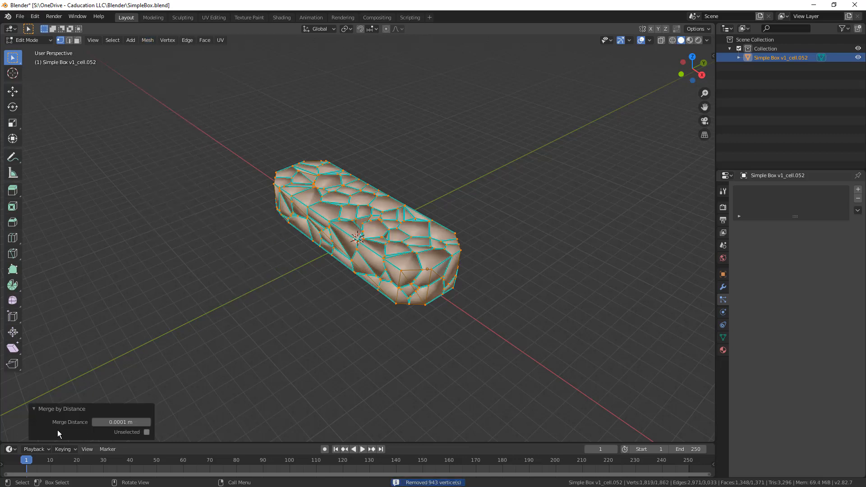
click(121, 422)
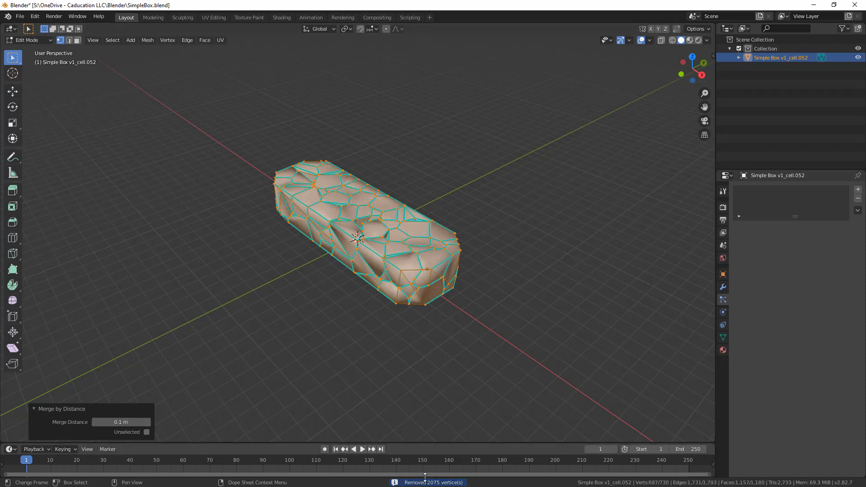
mouse_move(301, 271)
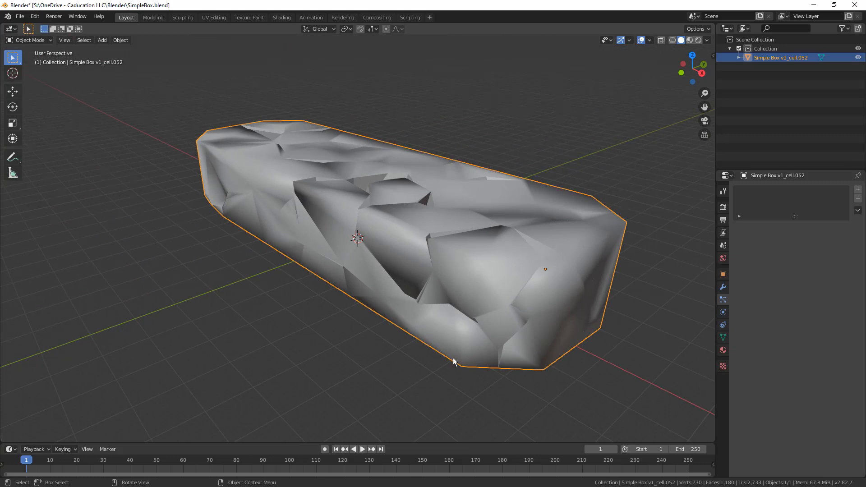
mouse_move(699, 302)
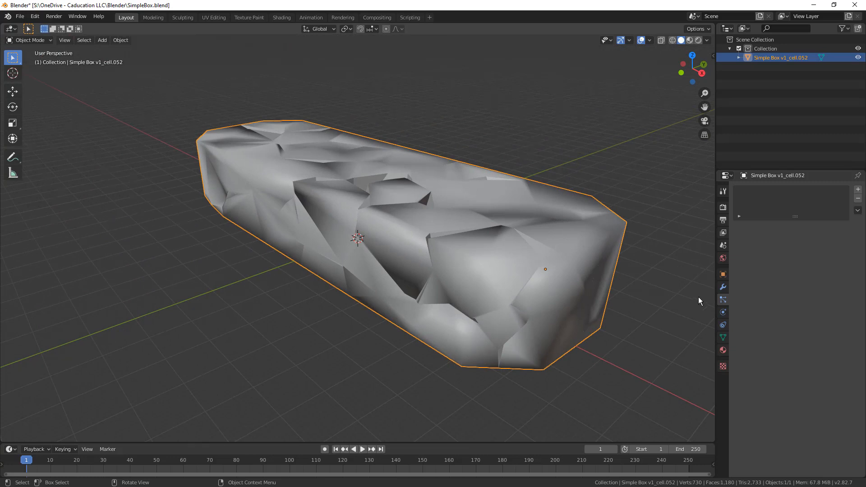
Add a Wireframe modifier with 0.3 m thickness, Even Thickness off and Boundary on
click(723, 287)
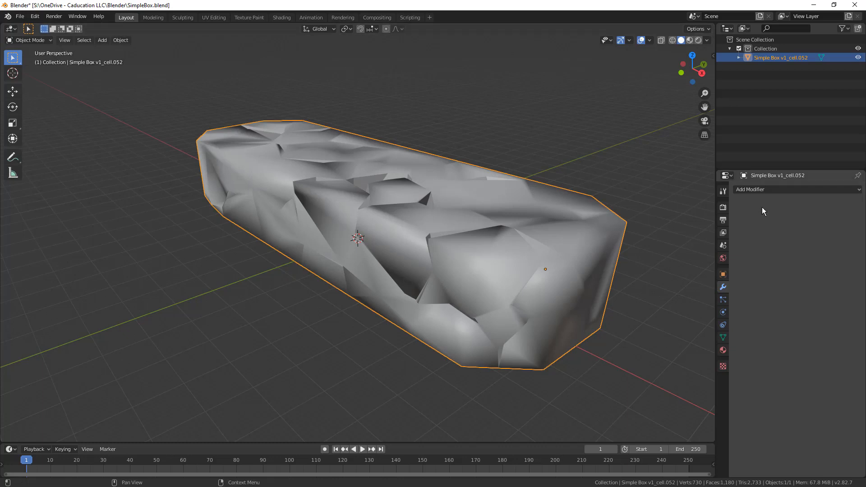
click(796, 189)
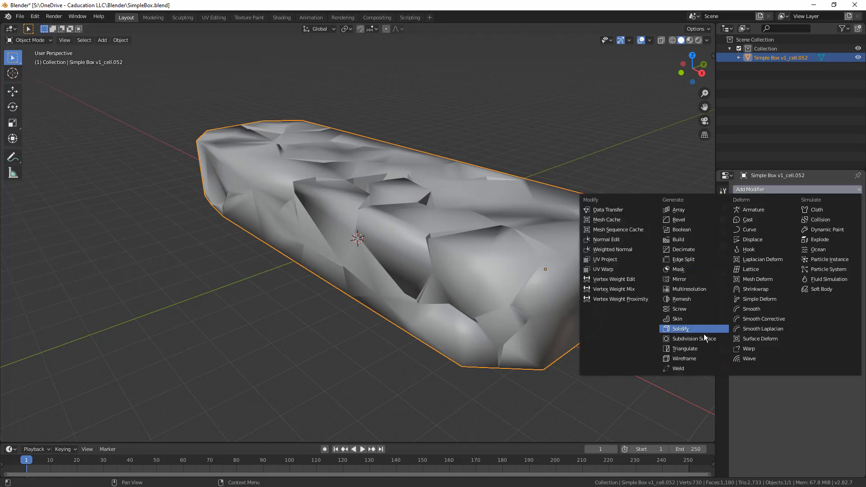
click(684, 359)
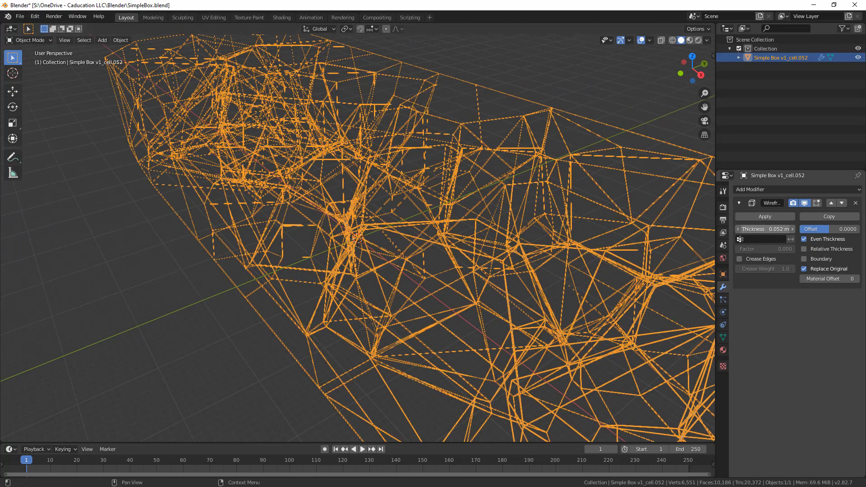
drag(765, 229, 801, 228)
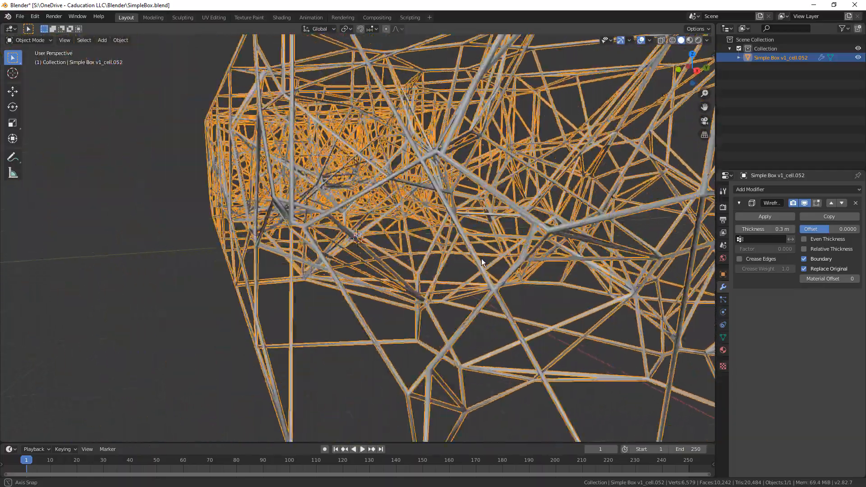
drag(481, 263, 334, 320)
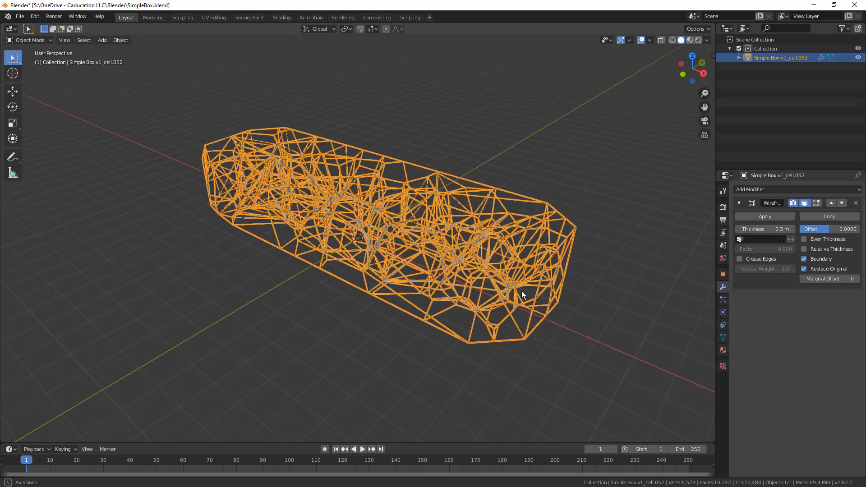
Add a new vertex group named Group to the joined cell mesh
drag(522, 296, 536, 285)
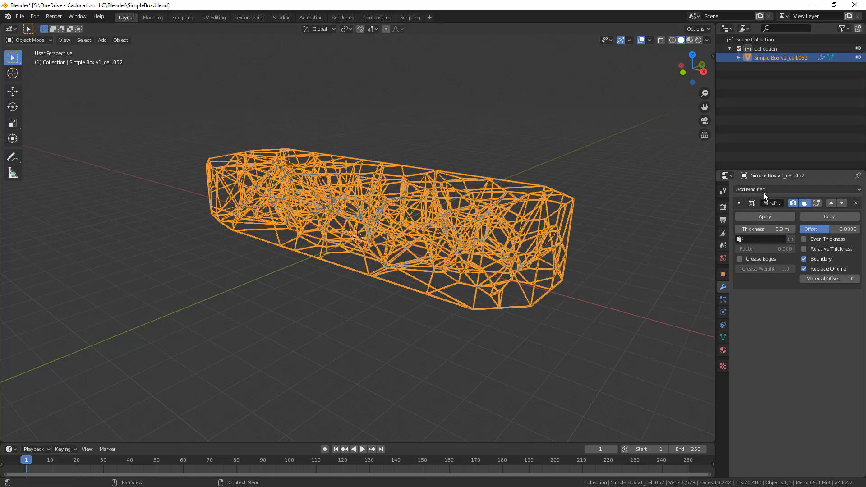
mouse_move(765, 190)
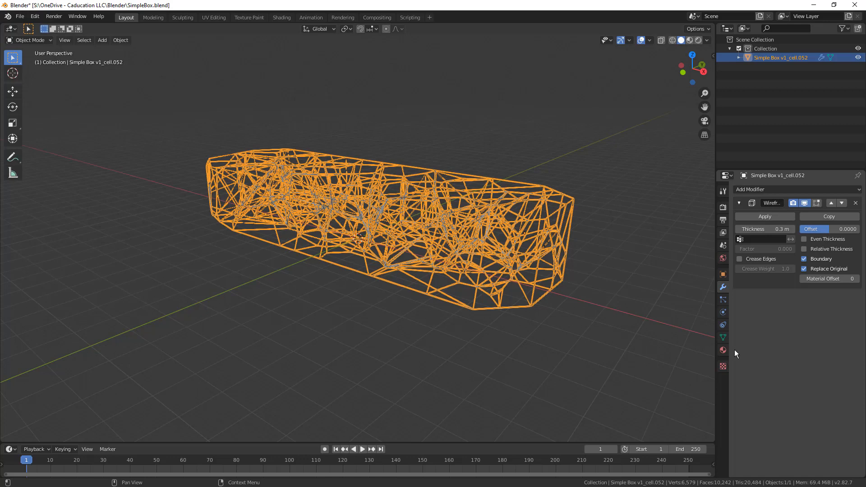
click(723, 338)
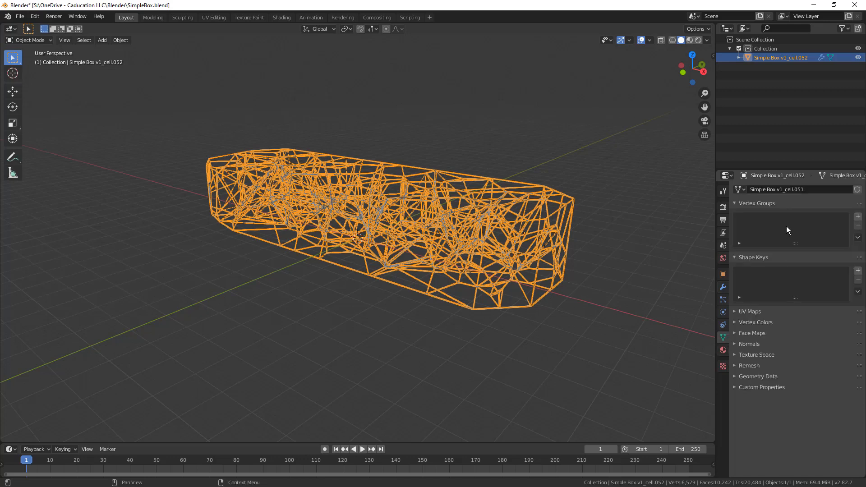
click(859, 216)
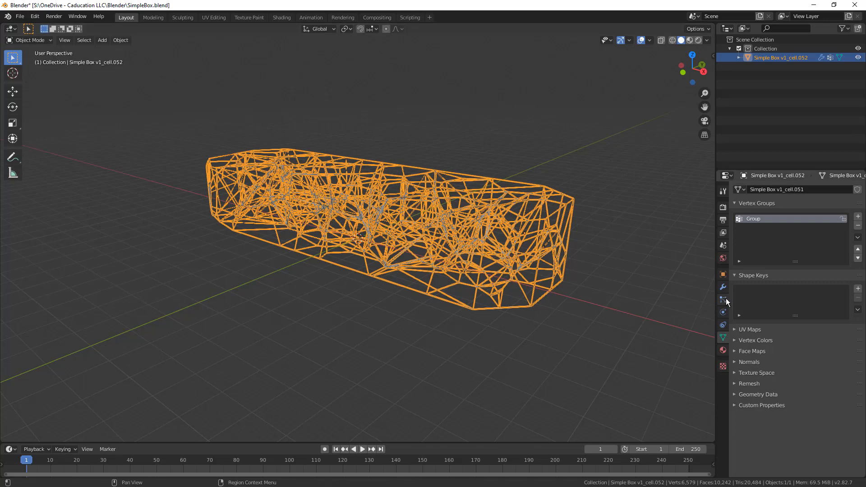
Assign Group as the Wireframe modifier's vertex group
click(723, 287)
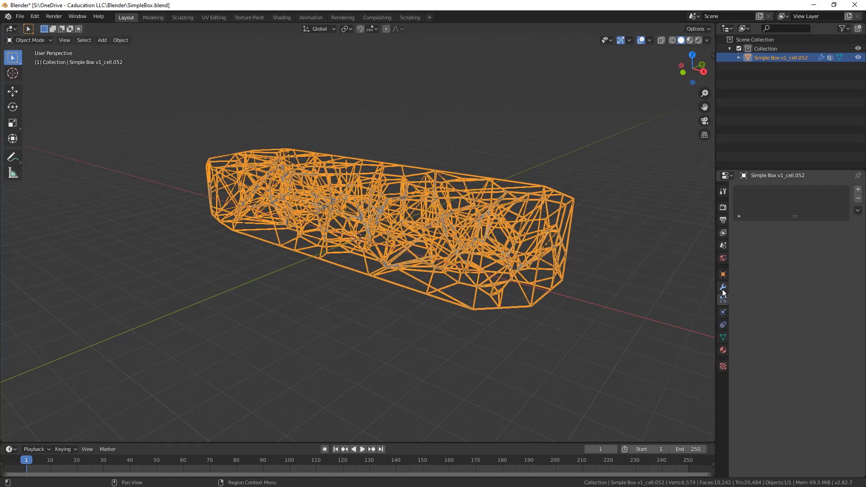
click(724, 287)
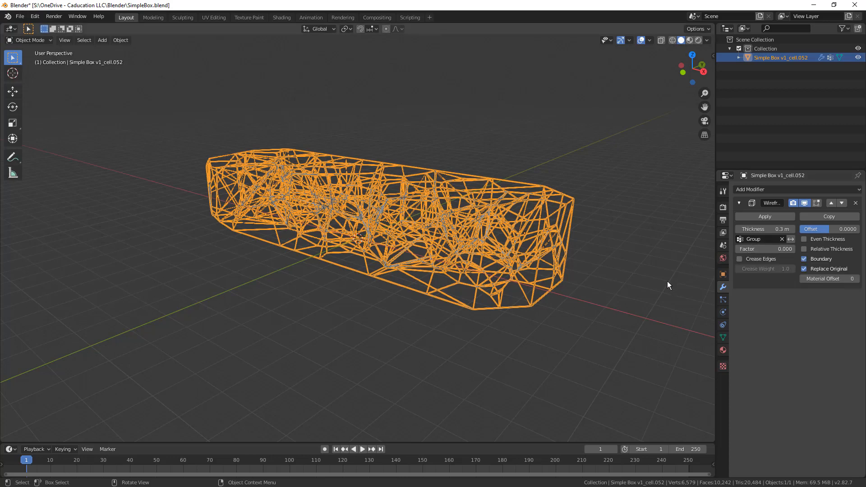
drag(669, 285, 614, 302)
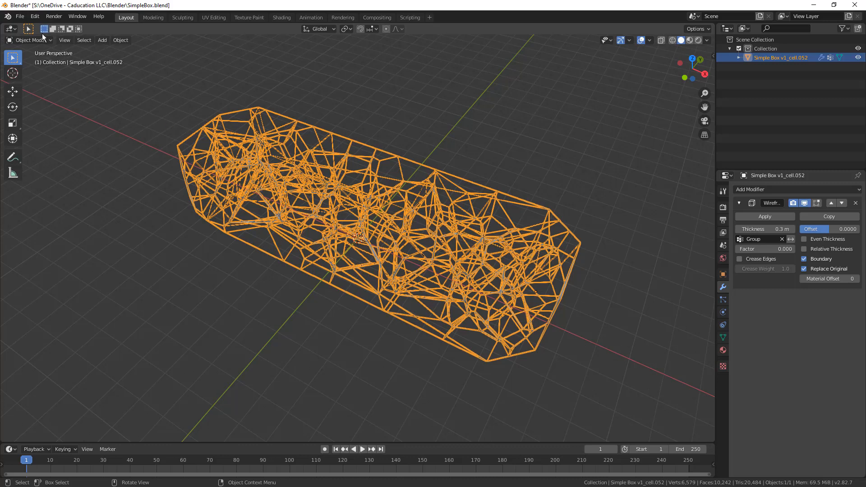
Enter Weight Paint mode and set the brush radius to 212 px
click(29, 40)
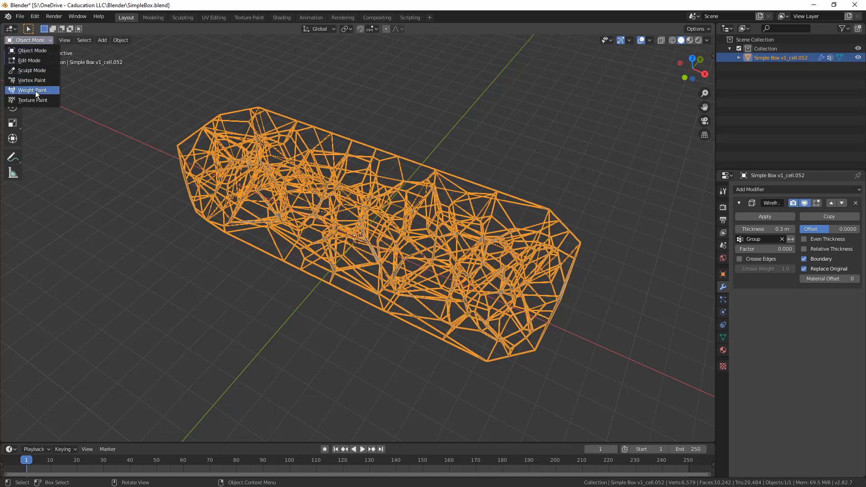
click(32, 90)
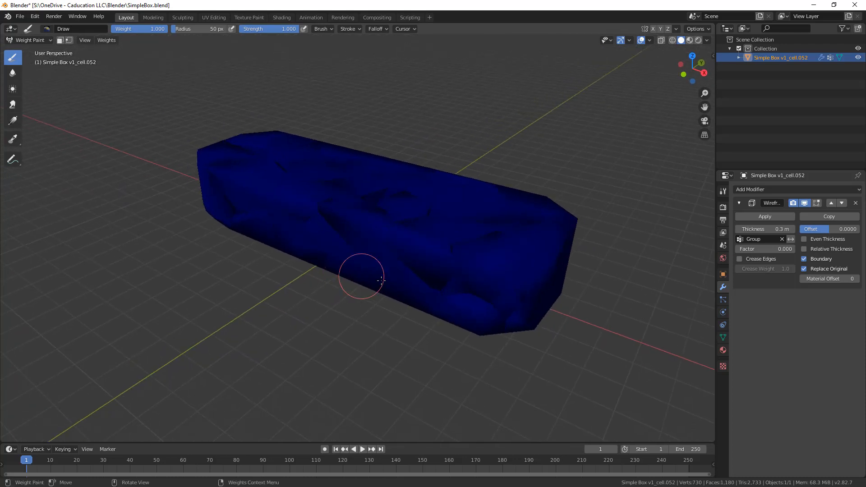
mouse_move(586, 187)
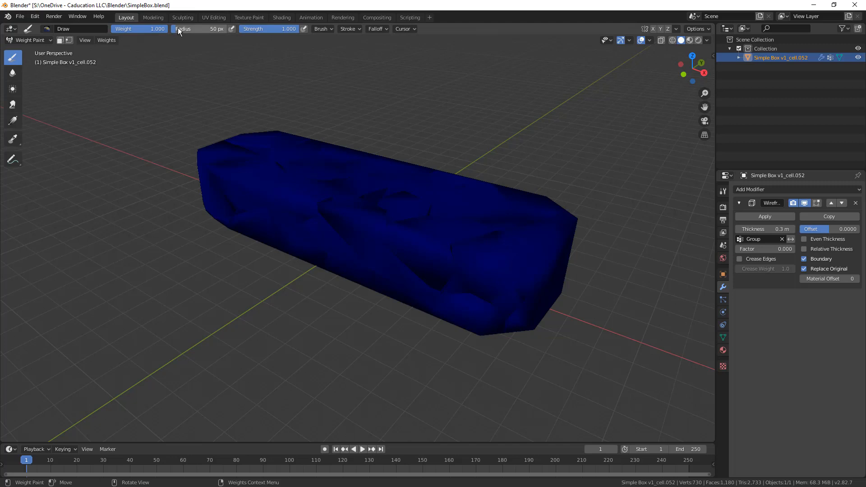
drag(182, 29, 221, 28)
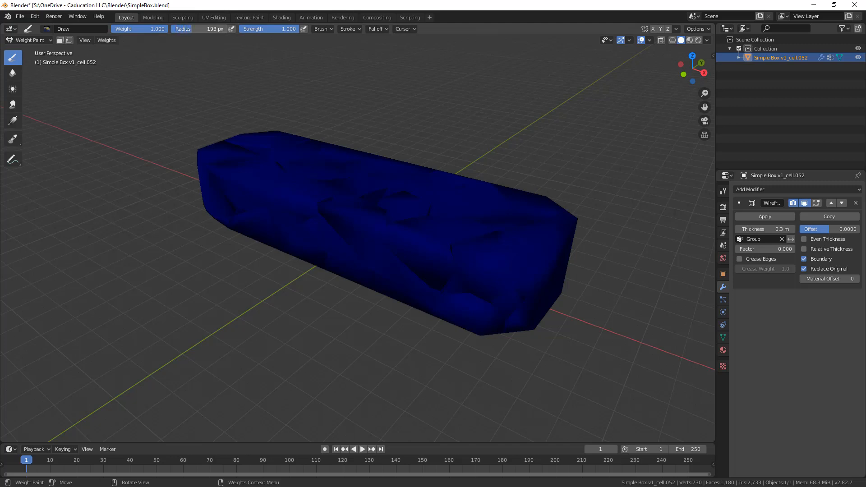
drag(199, 29, 216, 29)
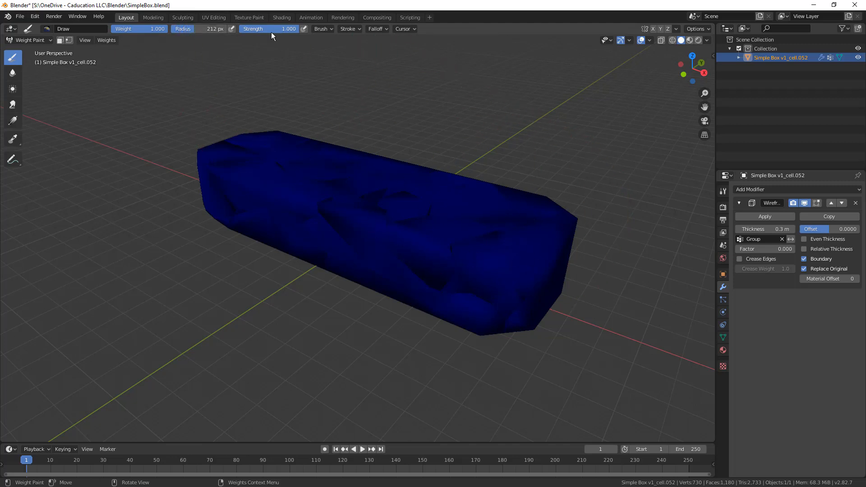
click(269, 29)
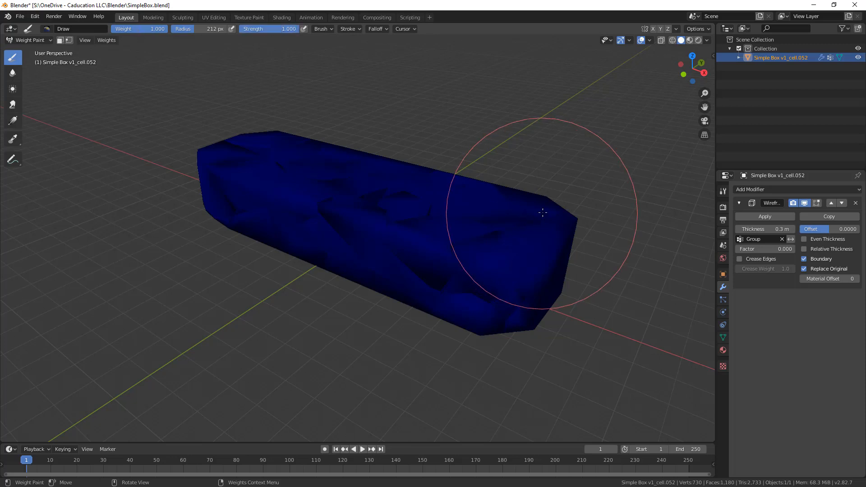
Paint full weight over the right end of the box, then return to Object Mode
drag(543, 213, 477, 249)
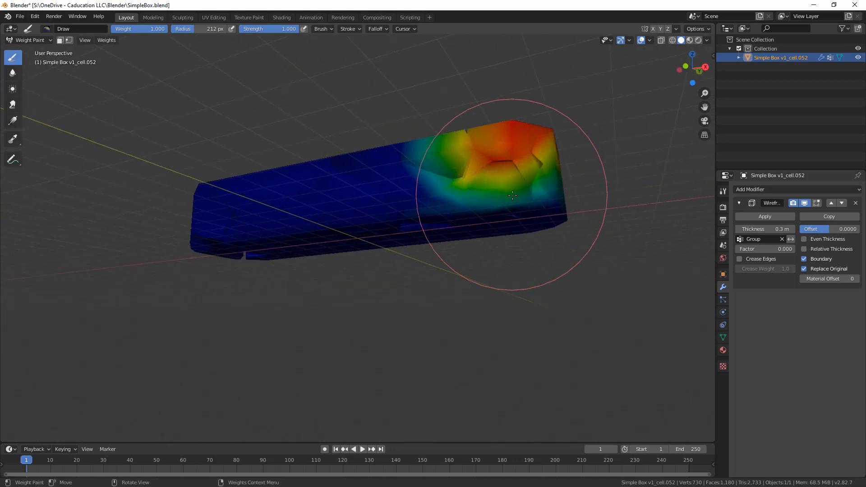
drag(497, 194, 465, 138)
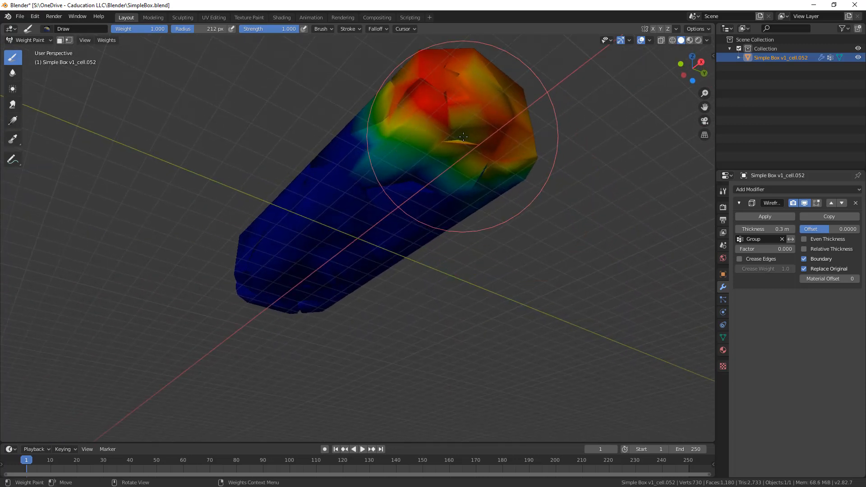
drag(465, 138, 492, 134)
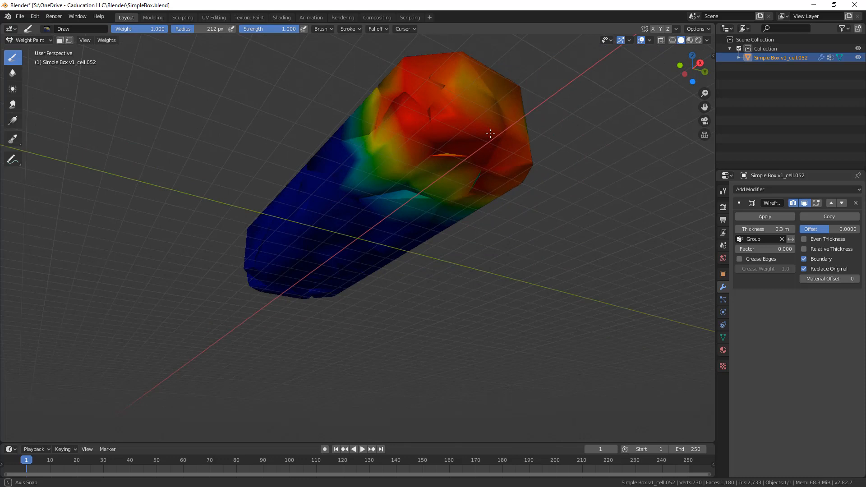
drag(490, 133, 422, 272)
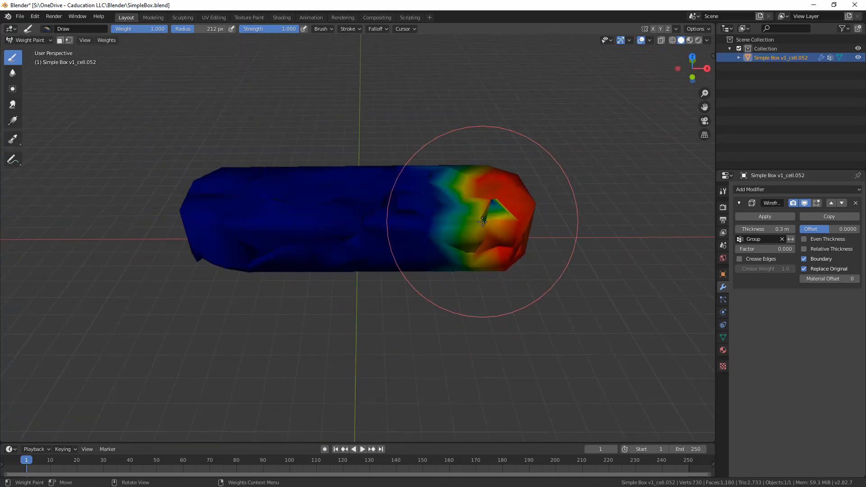
drag(483, 221, 486, 185)
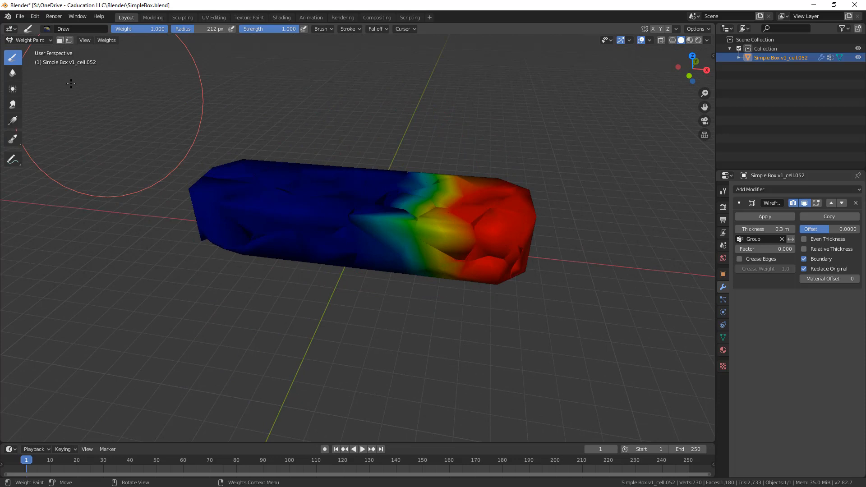
click(29, 40)
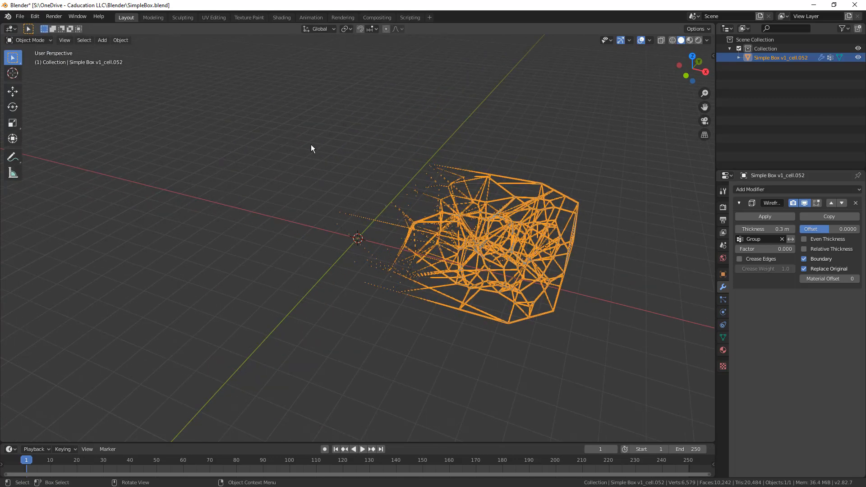
mouse_move(319, 223)
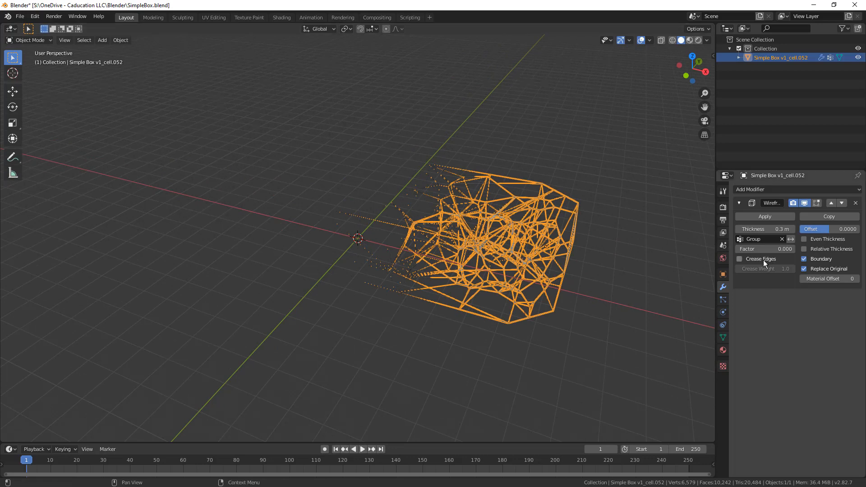
mouse_move(763, 259)
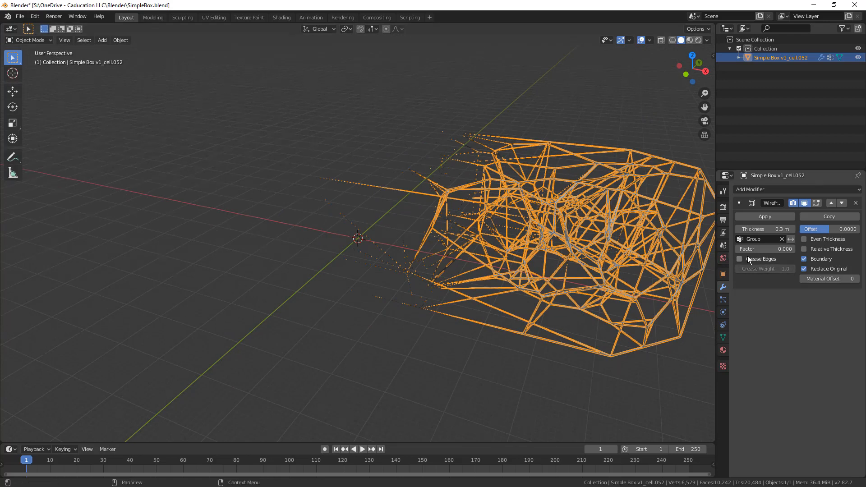
Set the Wireframe factor to about 0.874 and thickness to 0.382 m, then inspect the taper
drag(766, 249, 785, 249)
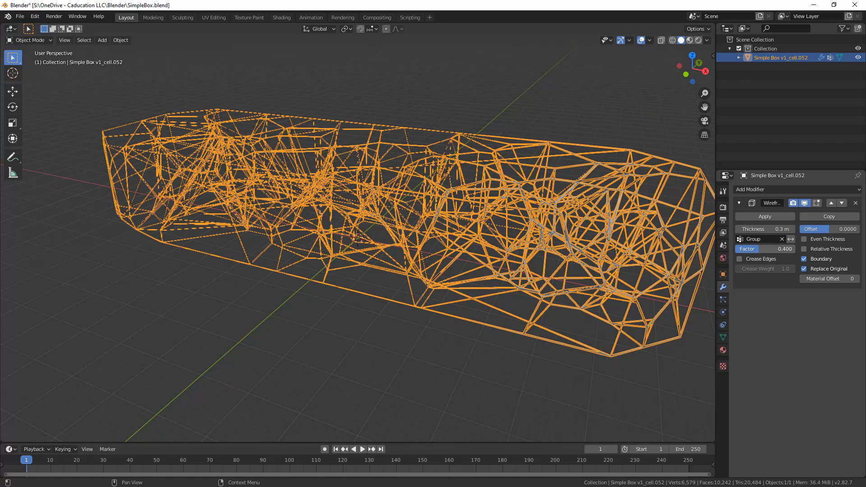
drag(765, 249, 785, 249)
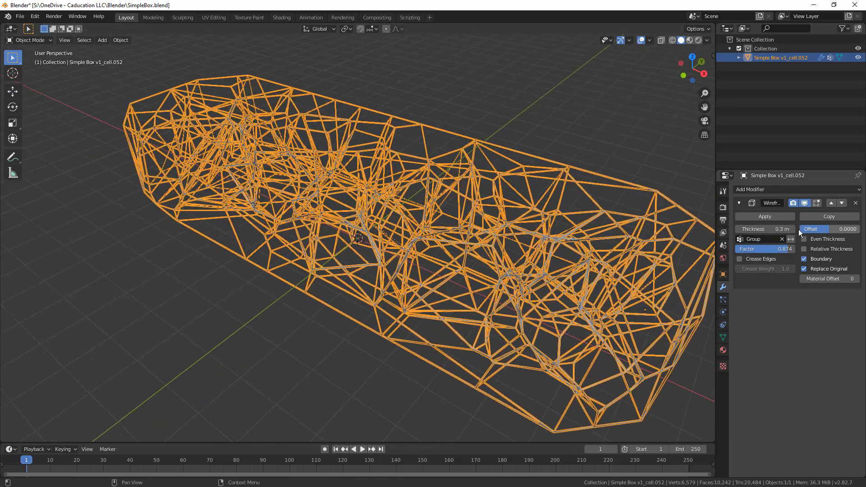
drag(785, 229, 774, 228)
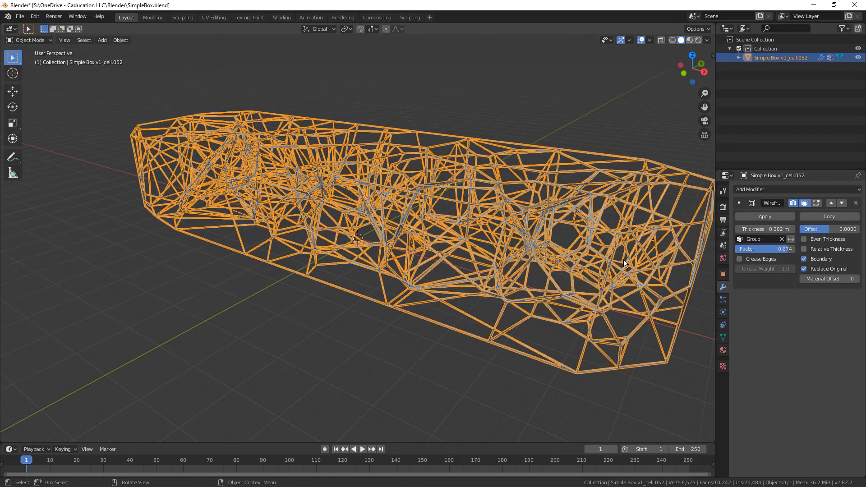
mouse_move(160, 155)
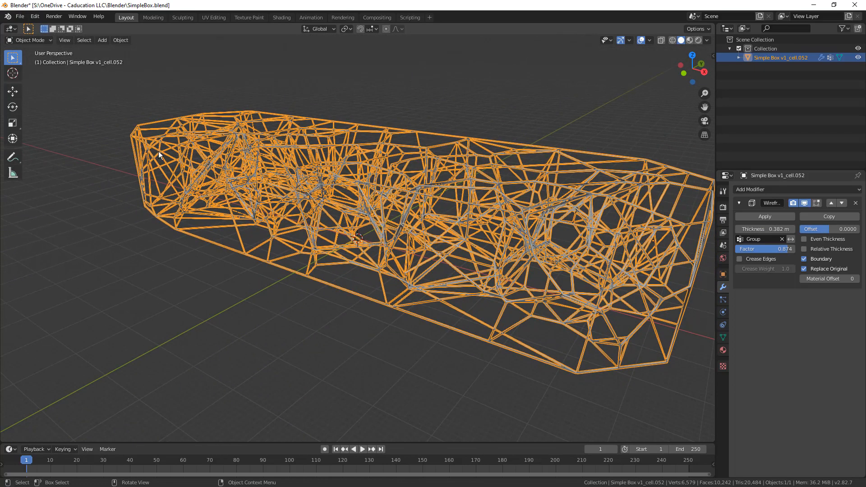
drag(359, 238, 248, 276)
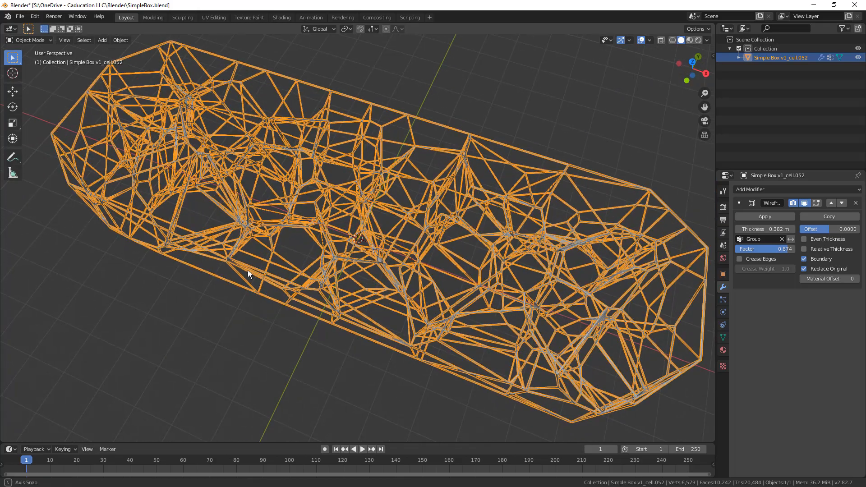
drag(248, 275, 362, 260)
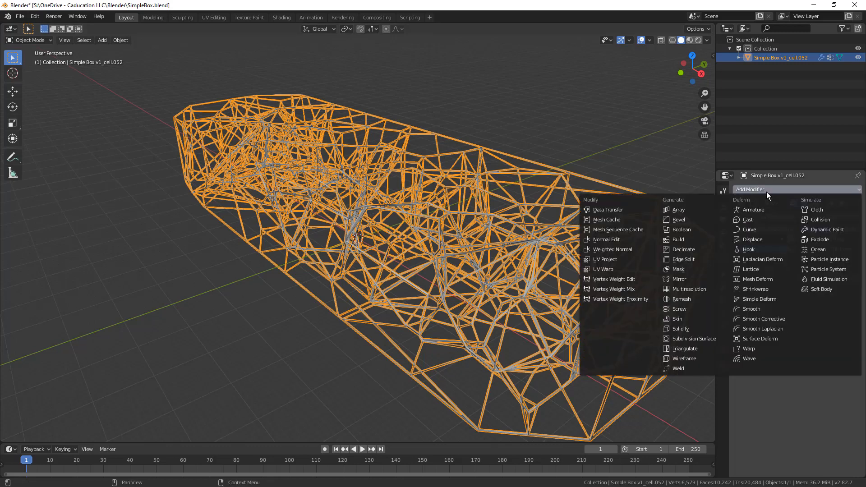
mouse_move(693, 339)
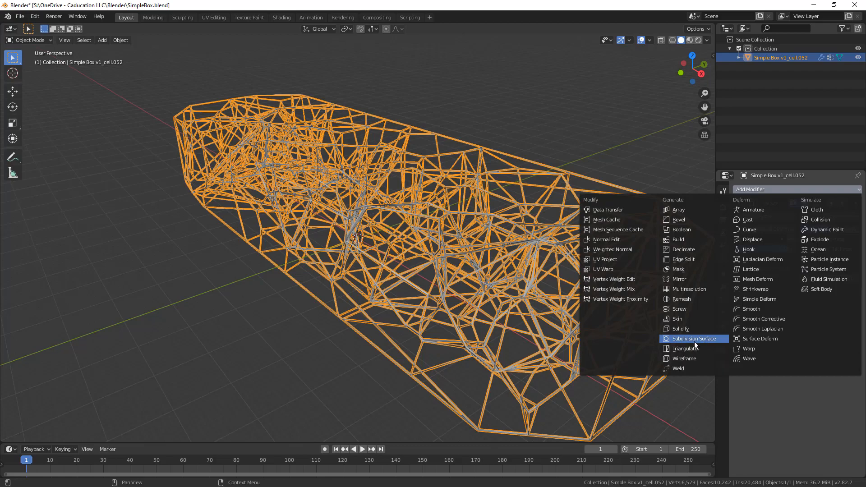
Add a Subdivision Surface modifier and raise its viewport subdivision level
click(694, 339)
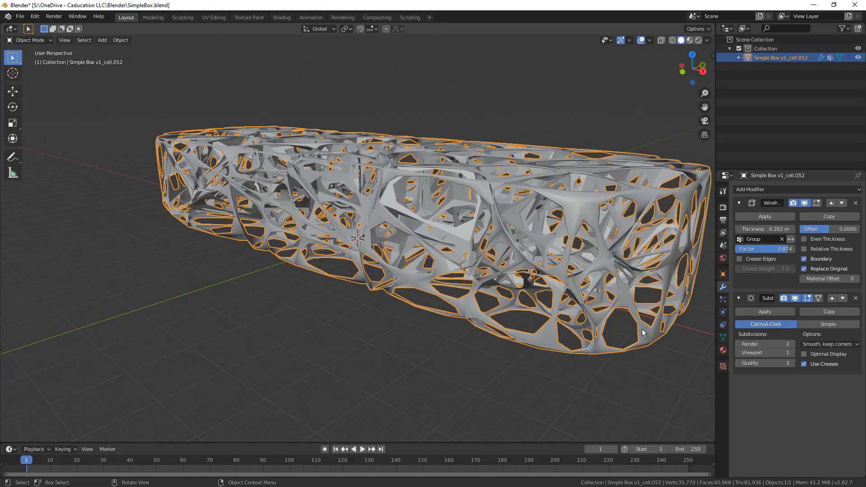
mouse_move(766, 353)
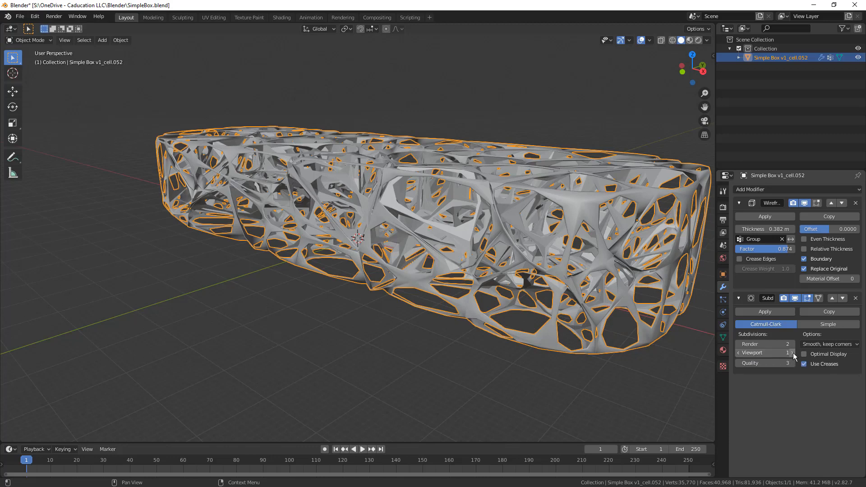
click(792, 353)
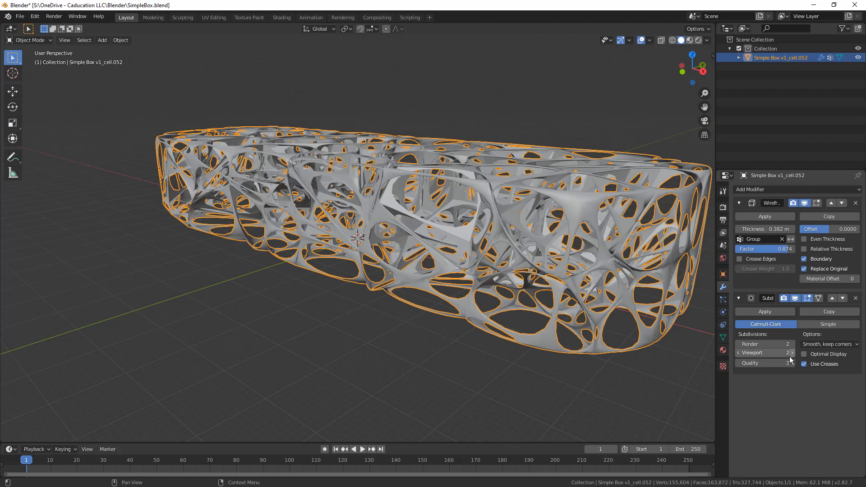
click(792, 352)
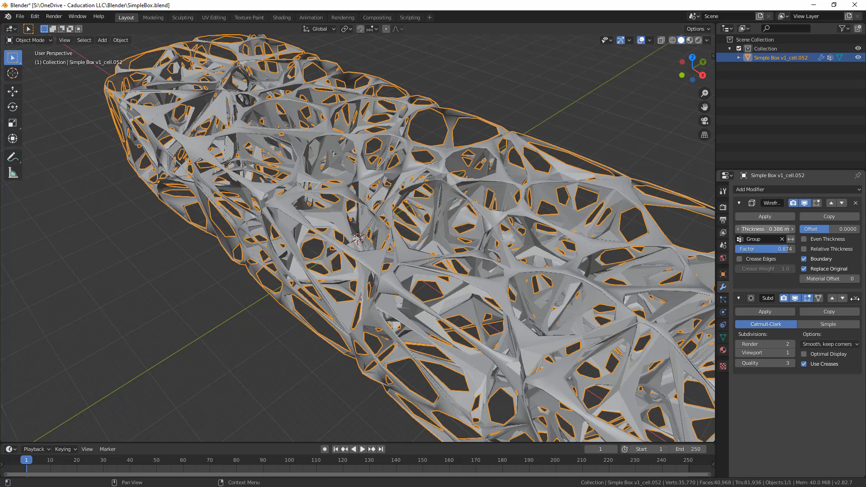
Remove the Subdivision modifier and thicken the wireframe struts to 0.545 m
click(766, 229)
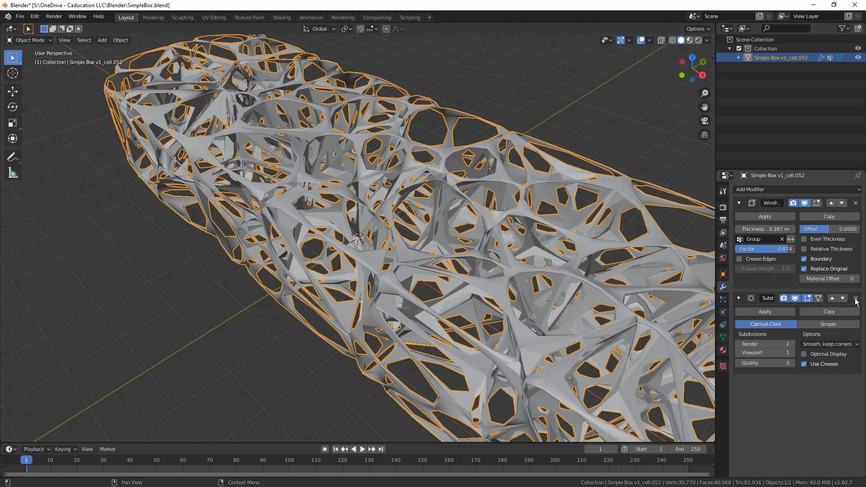
click(856, 298)
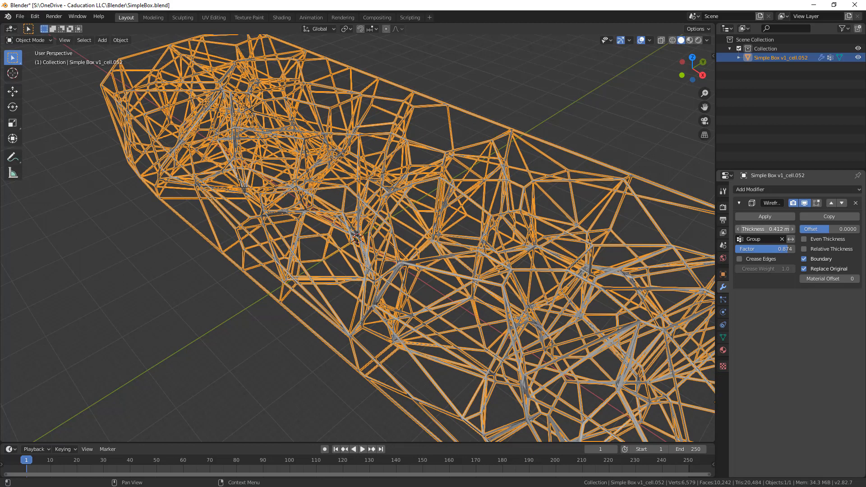
drag(765, 229, 784, 229)
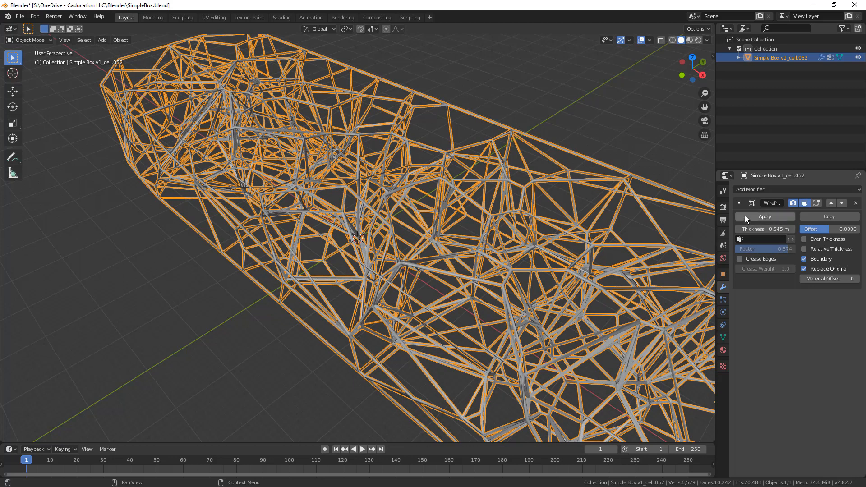
Re-add Subdivision Surface with viewport subdivisions set to 3
click(773, 189)
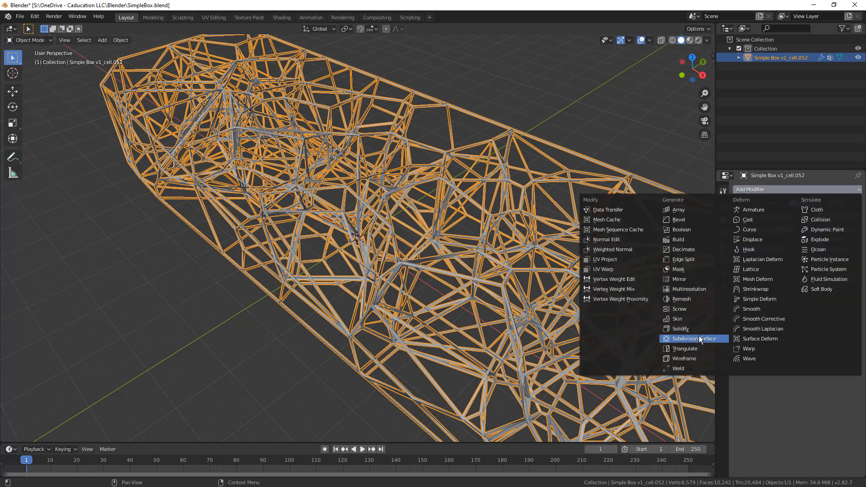
click(692, 339)
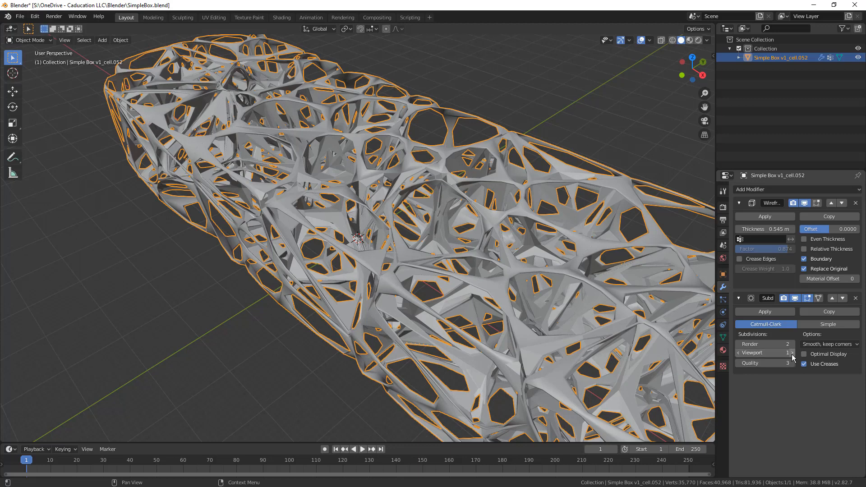
click(791, 353)
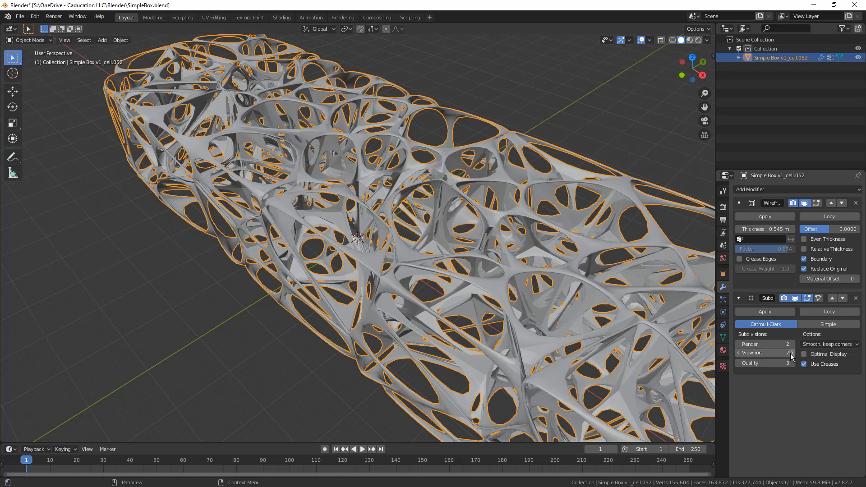
click(787, 353)
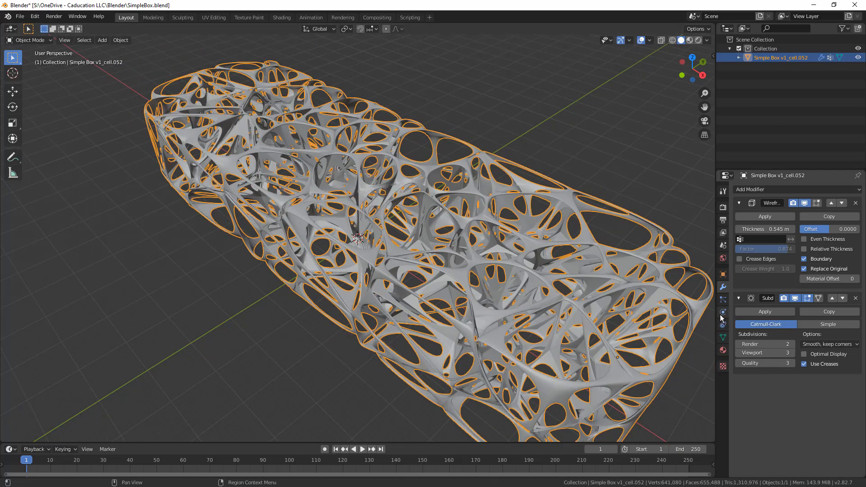
click(723, 207)
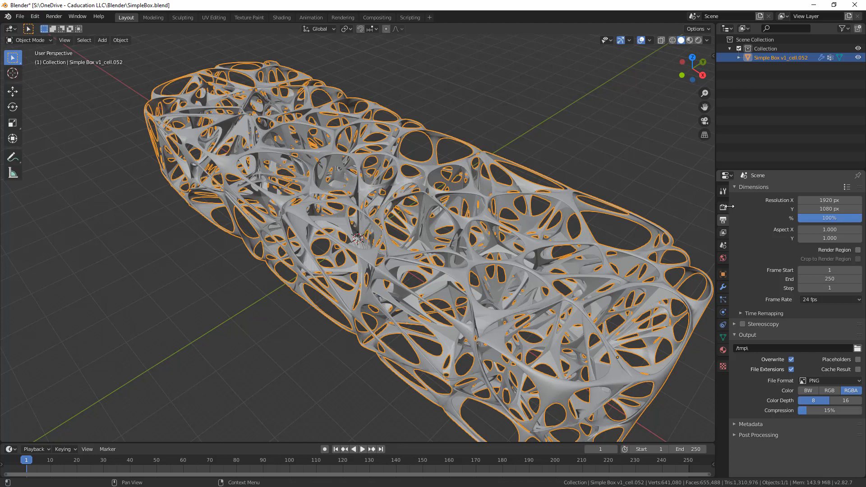
click(723, 191)
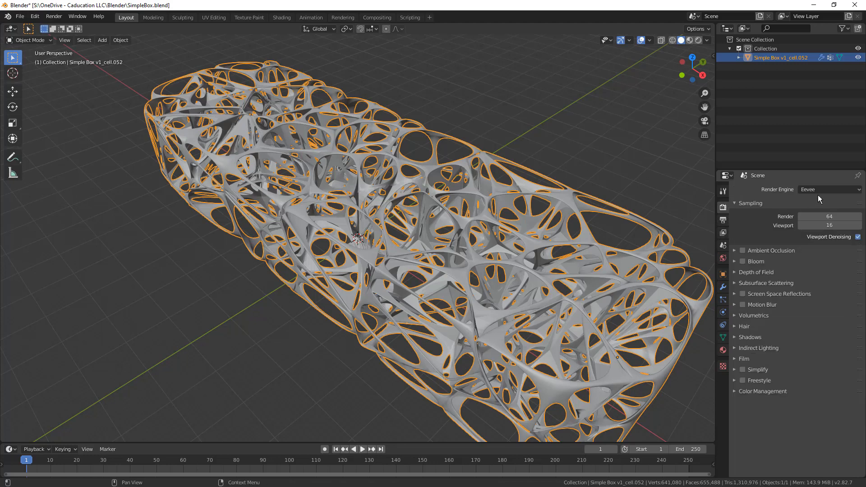
click(829, 190)
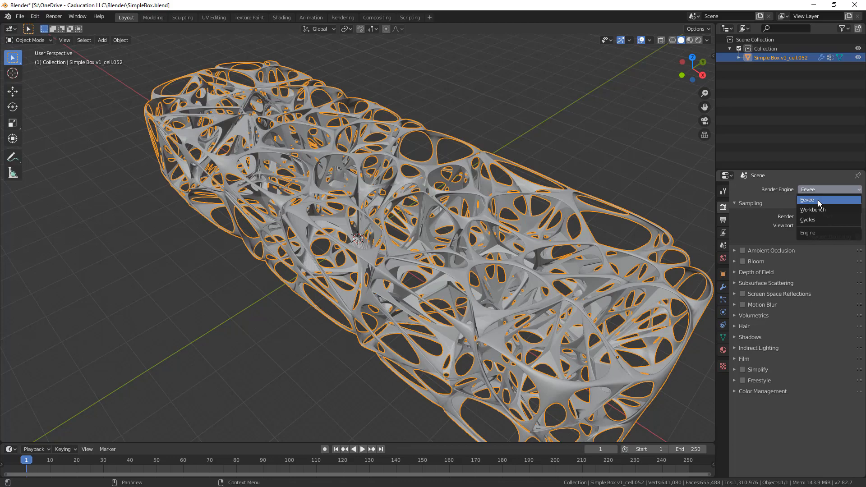
click(807, 199)
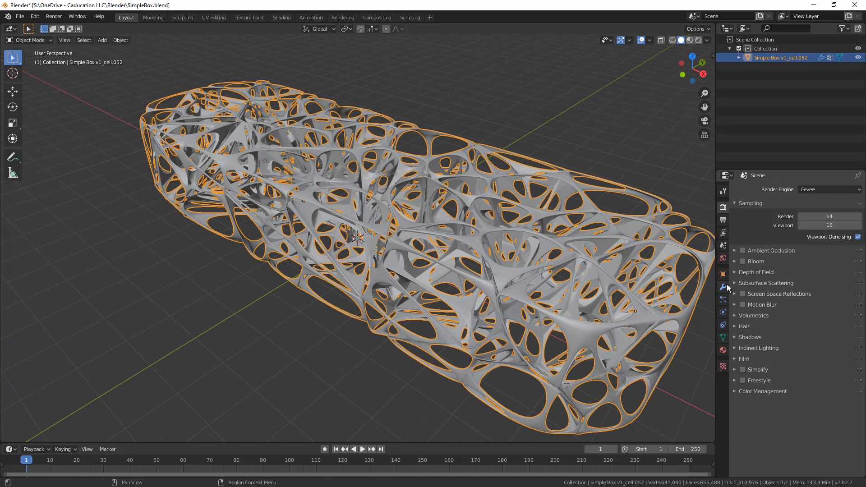
click(723, 287)
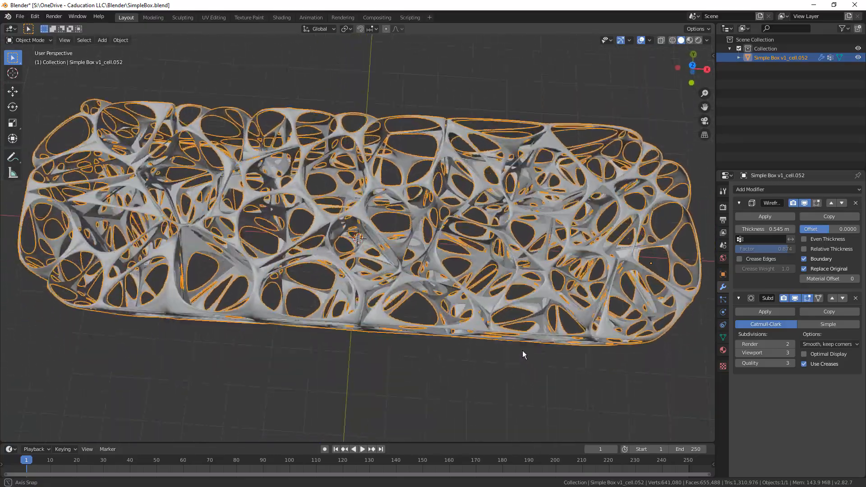
Inspect the smoothed 0.545 m lattice from several angles, then open the File menu
drag(523, 354, 474, 287)
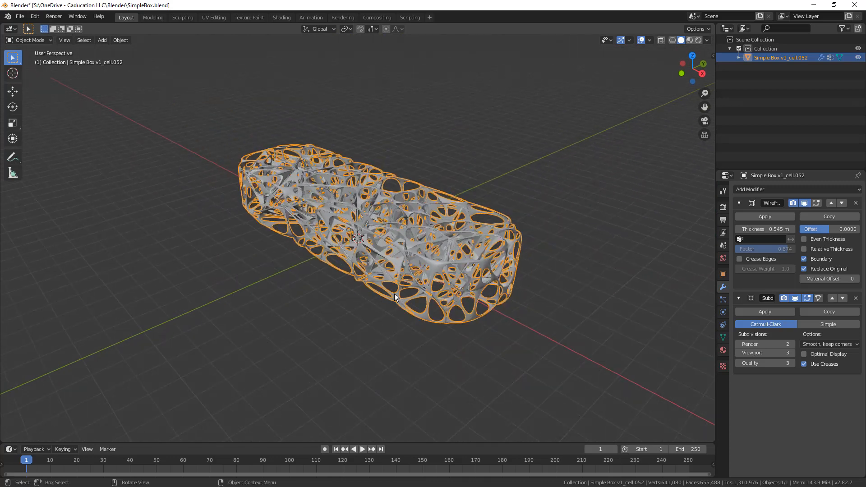
drag(395, 298, 475, 288)
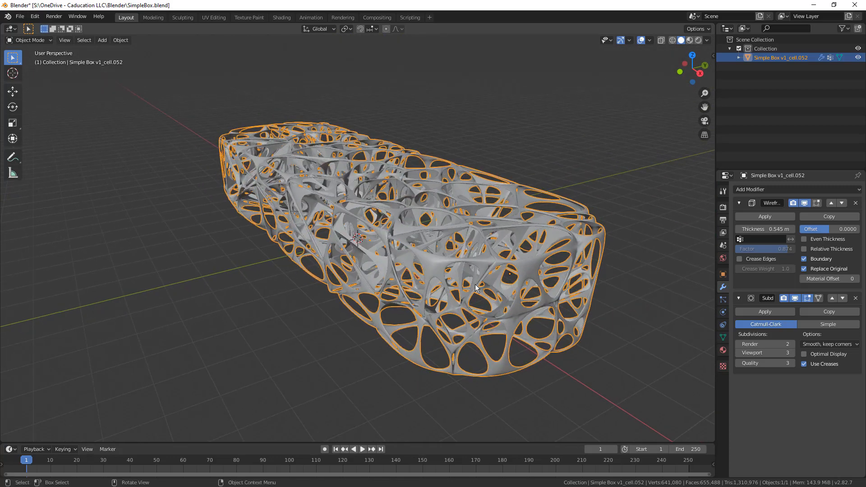
mouse_move(262, 284)
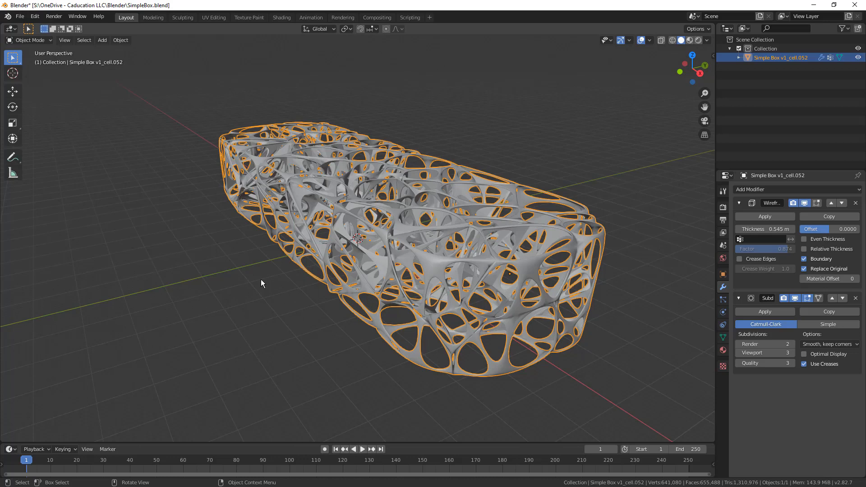
mouse_move(271, 282)
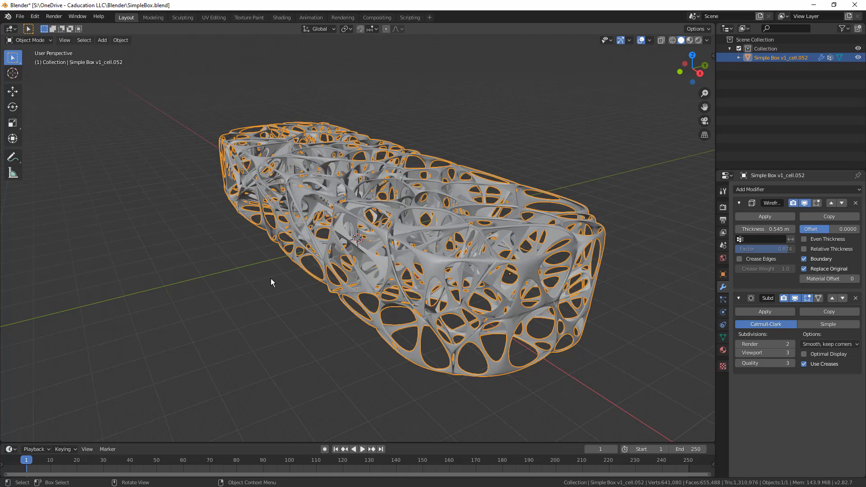
mouse_move(419, 216)
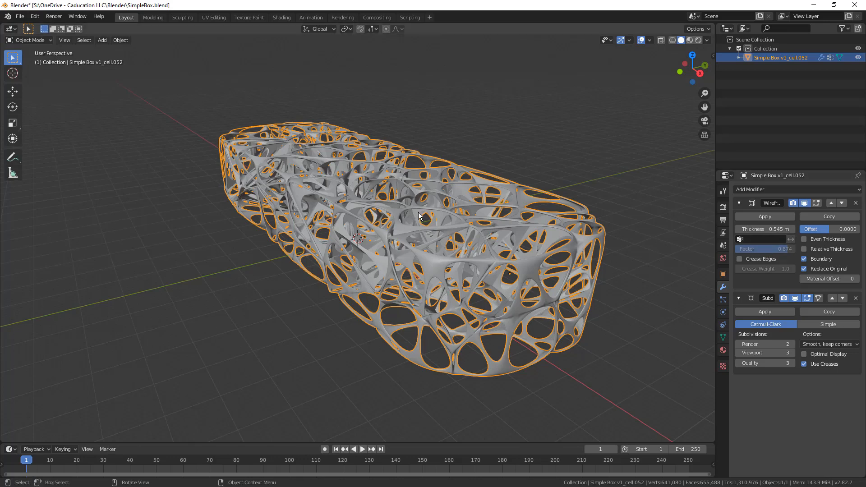
drag(421, 216, 431, 182)
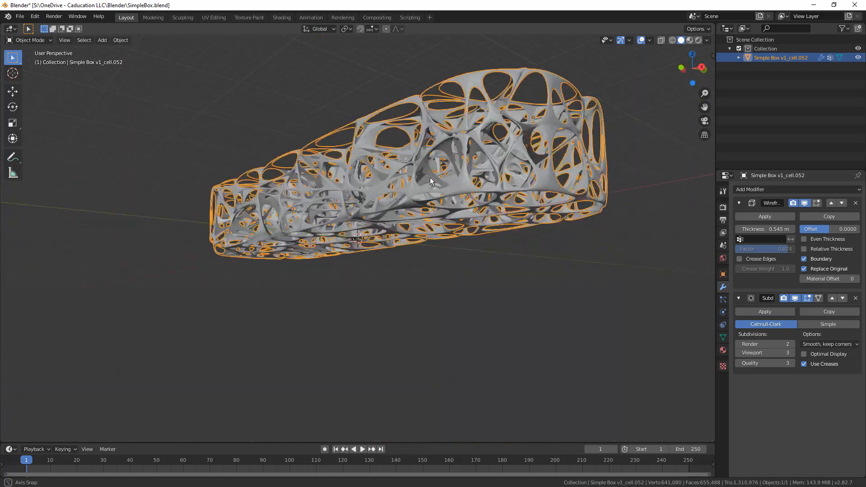
drag(431, 182, 423, 221)
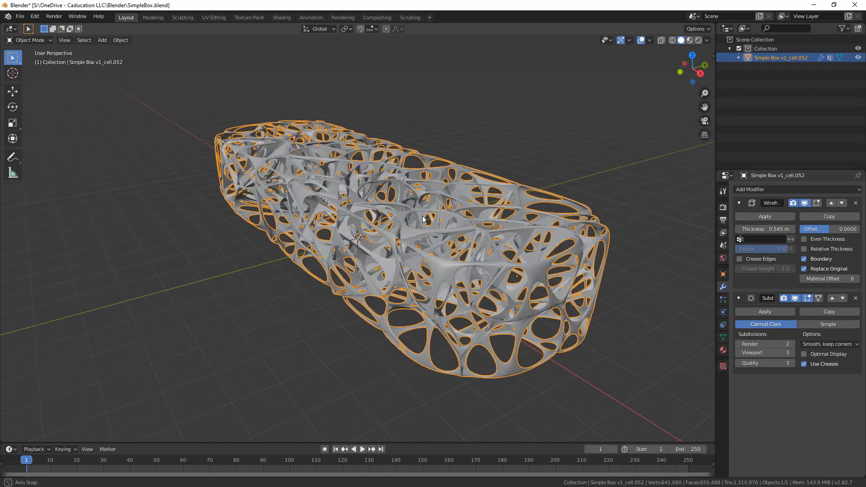
drag(423, 218, 428, 239)
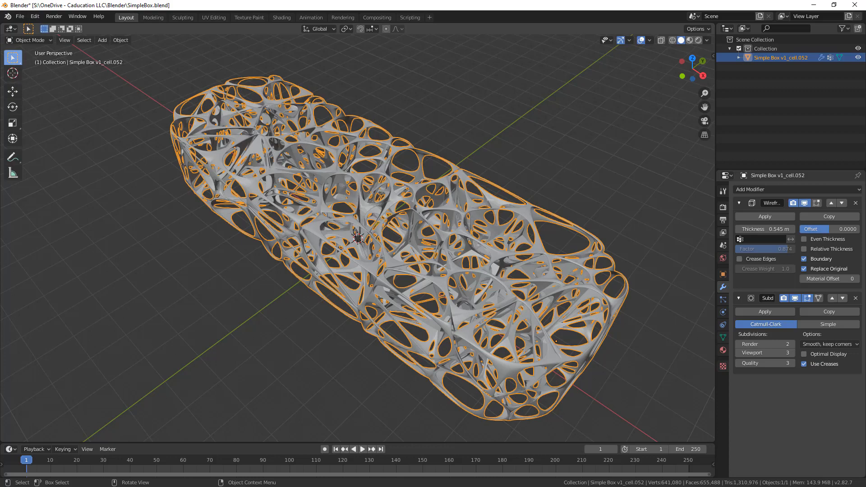
click(19, 16)
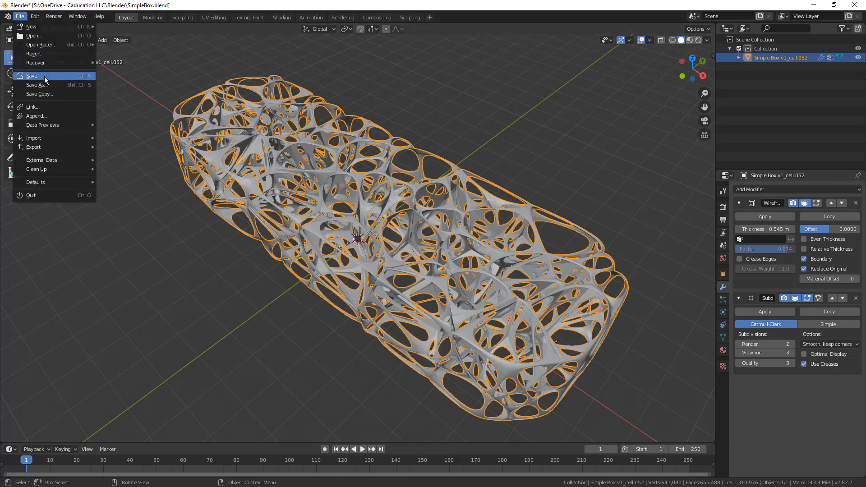